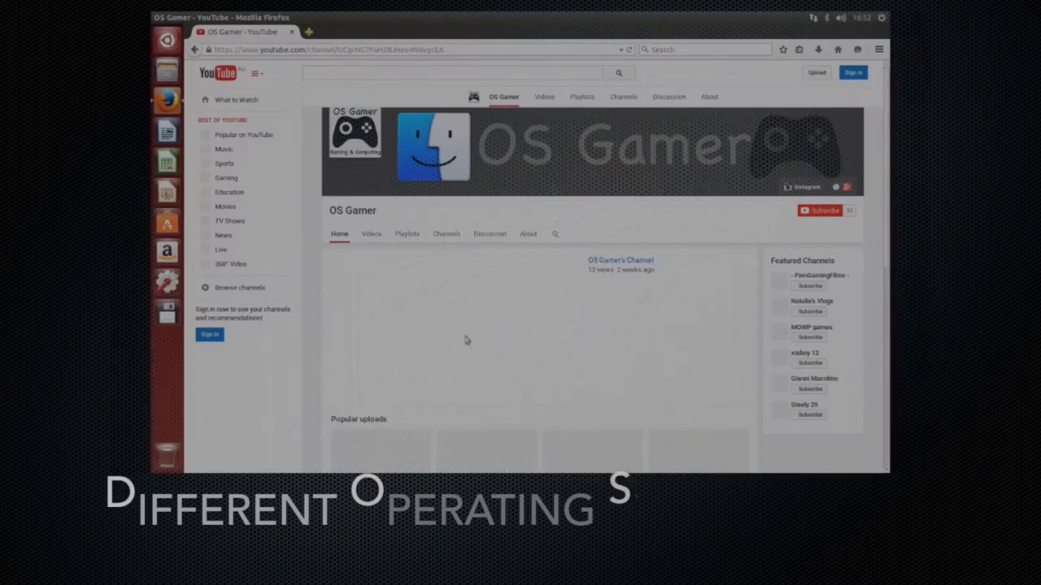
Scroll the About This Mac storage overview of Macintosh HD, Computer Backups and flash storage
scroll(down, 3)
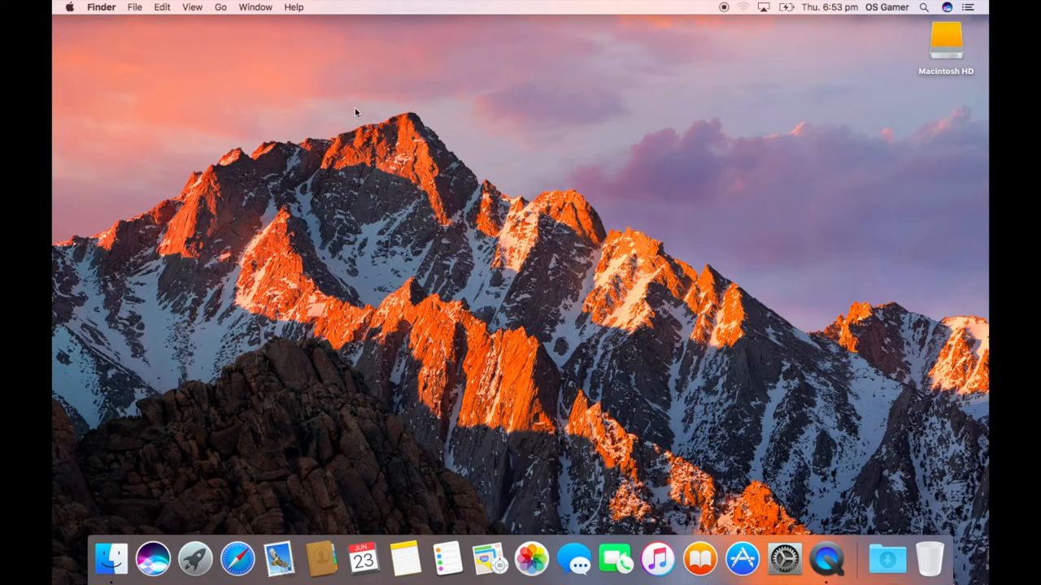
mouse_move(599, 475)
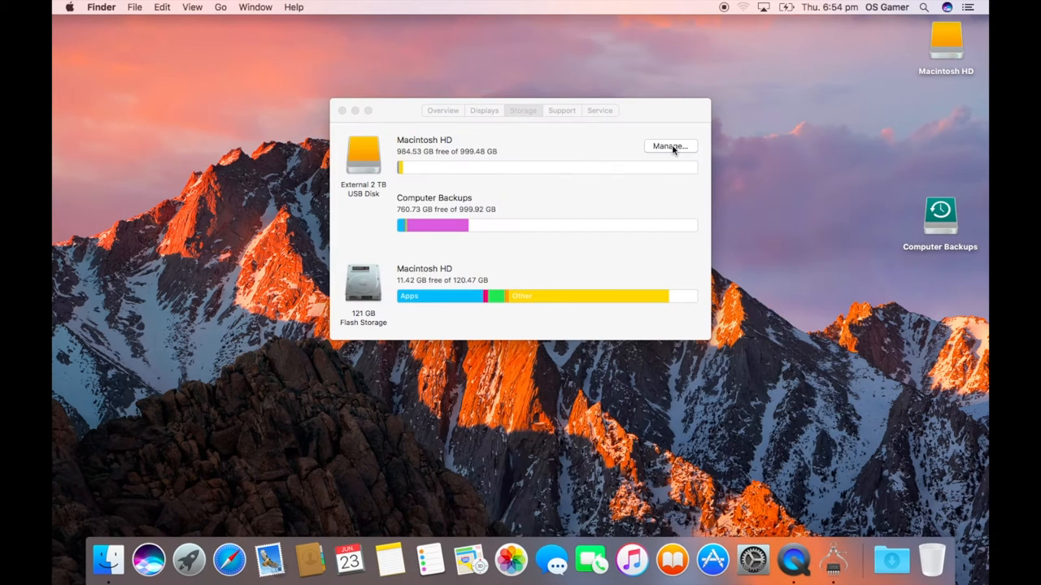
mouse_move(763, 166)
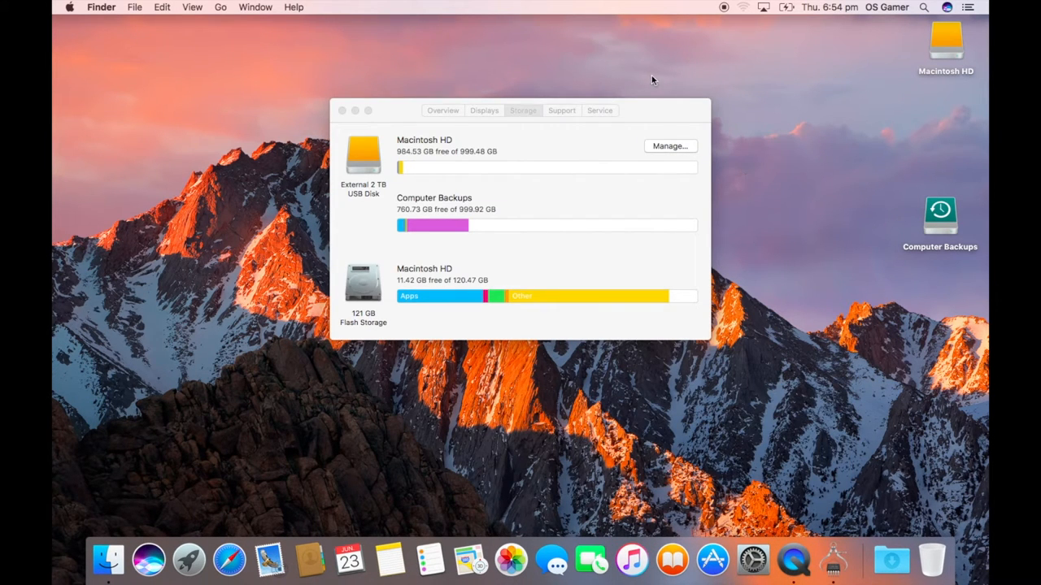
Manage Macintosh HD storage and show its Recommendations: iCloud, optimize, auto-empty Trash, reduce clutter
click(670, 146)
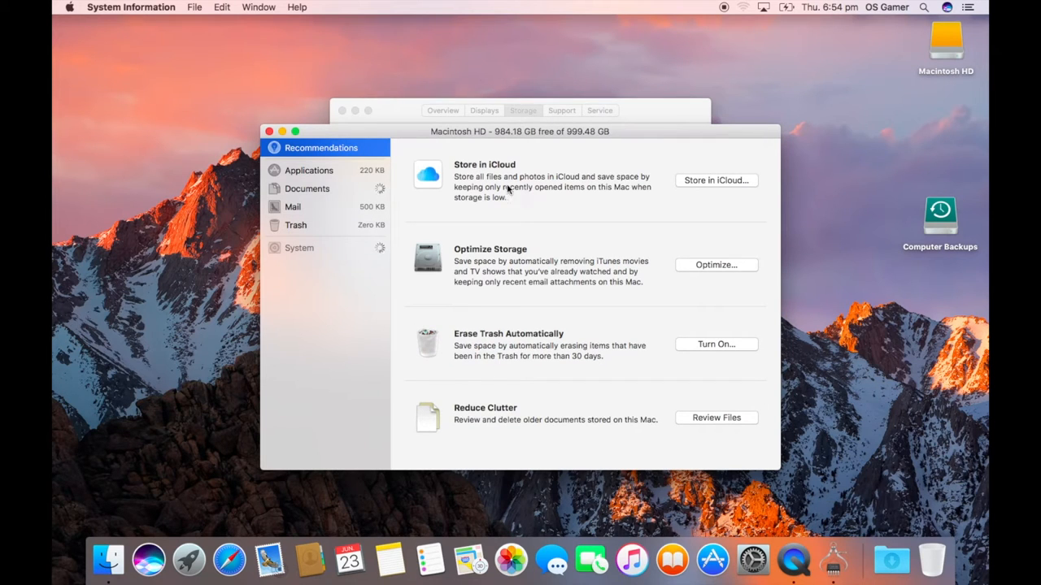
mouse_move(716, 222)
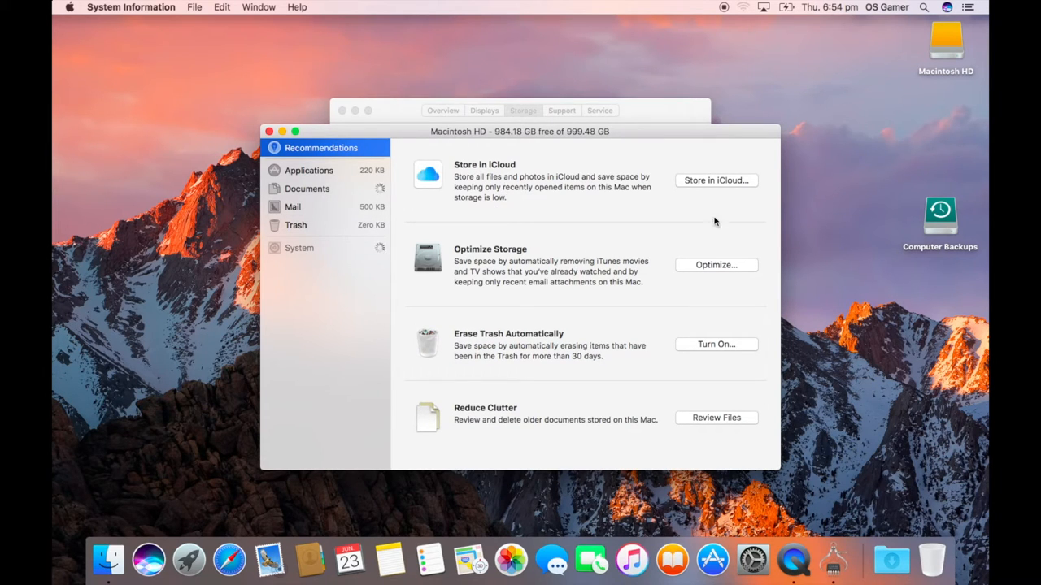
click(715, 265)
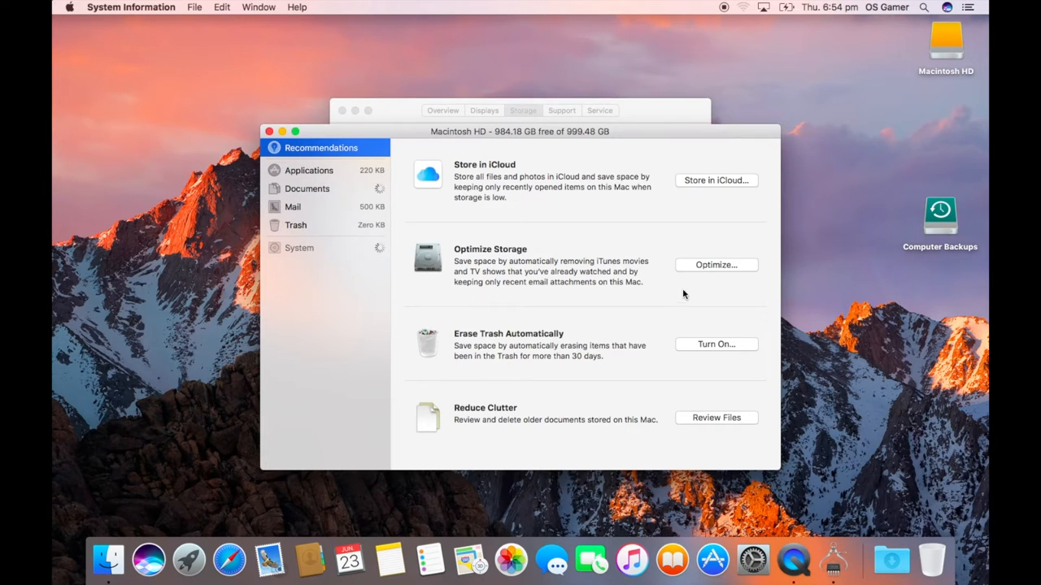
mouse_move(496, 348)
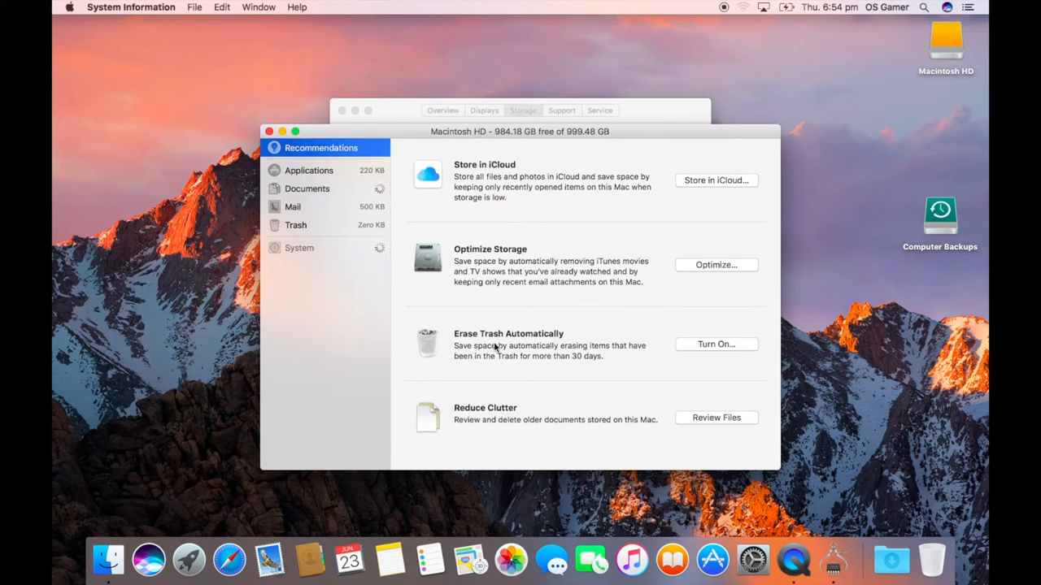
mouse_move(579, 367)
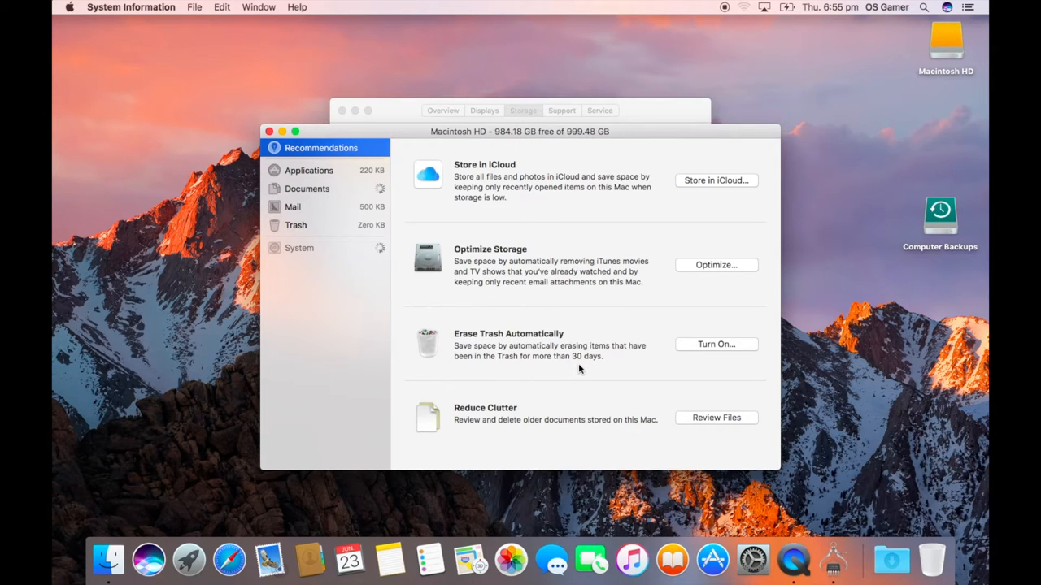
mouse_move(547, 301)
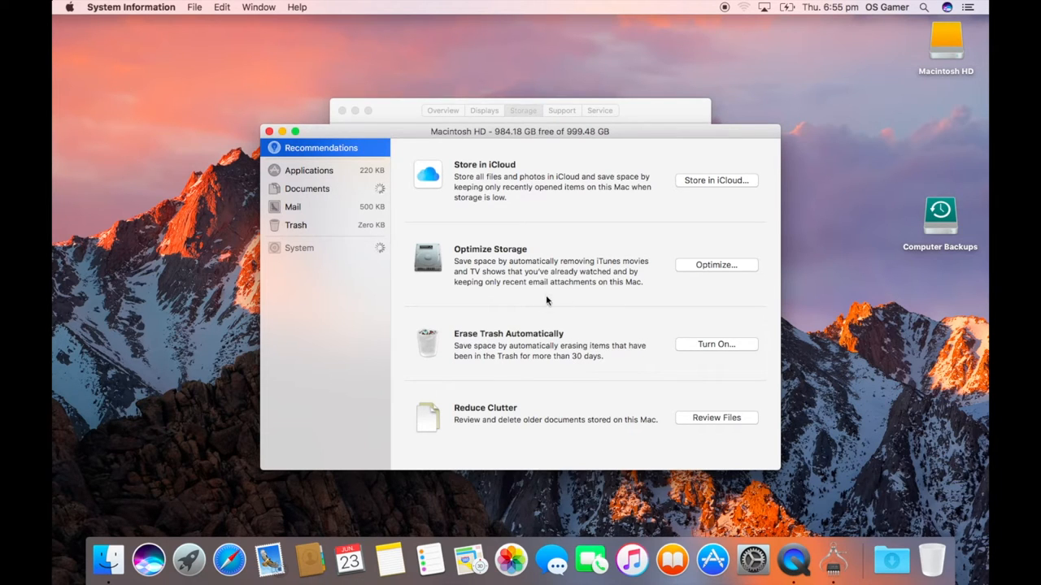
mouse_move(455, 437)
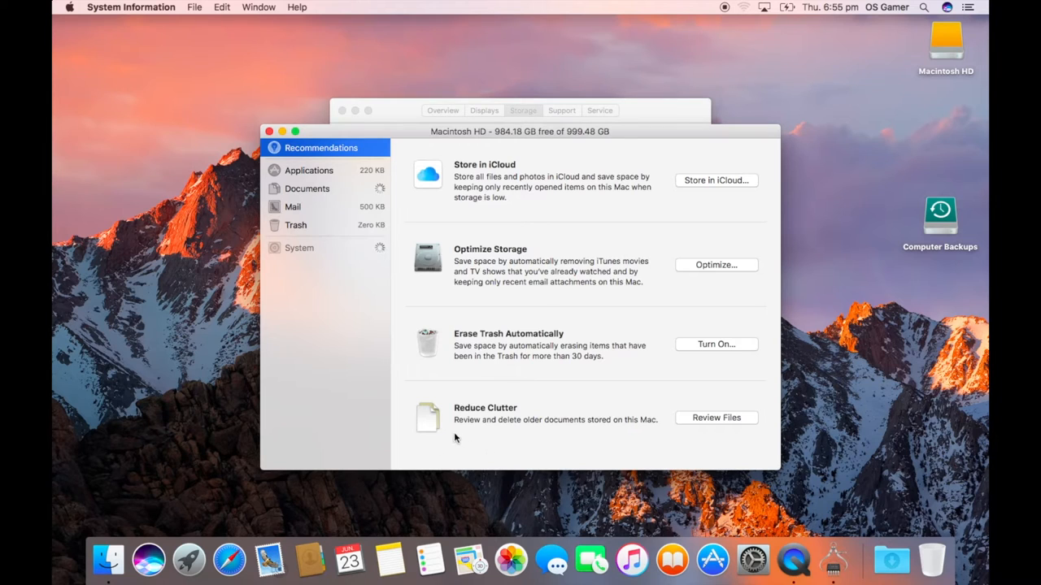
mouse_move(498, 433)
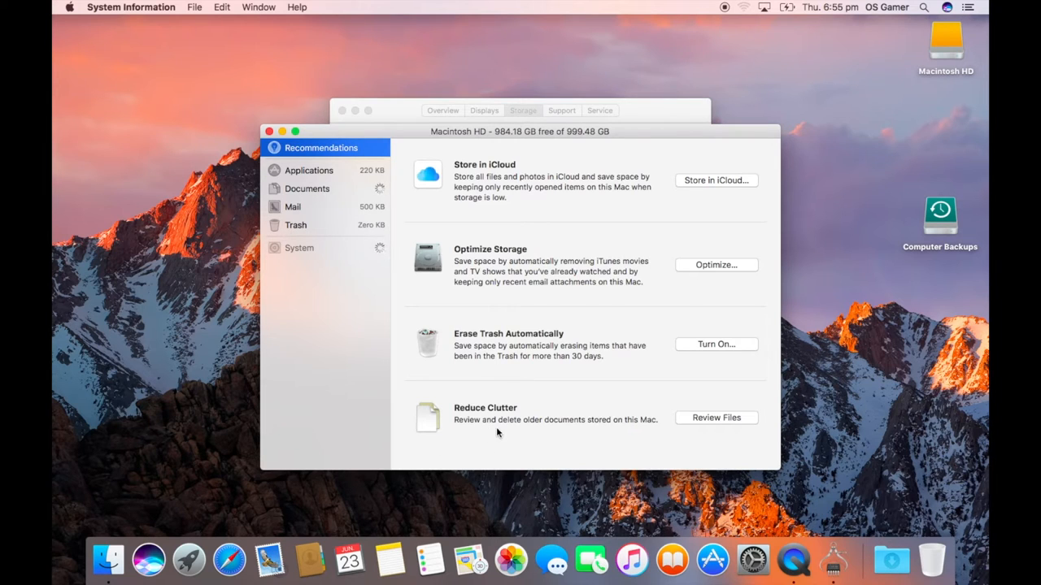
mouse_move(705, 405)
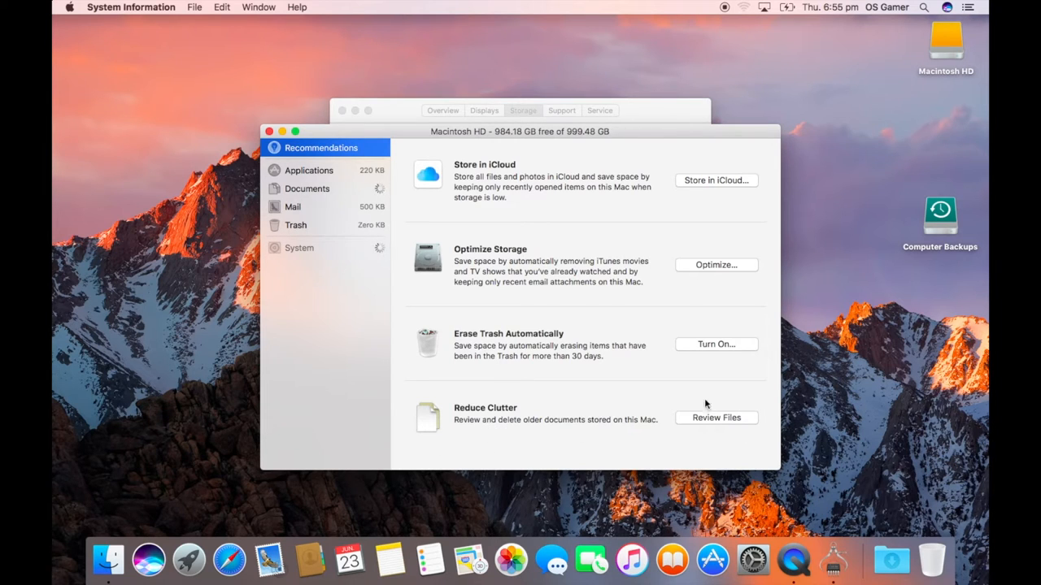
mouse_move(680, 306)
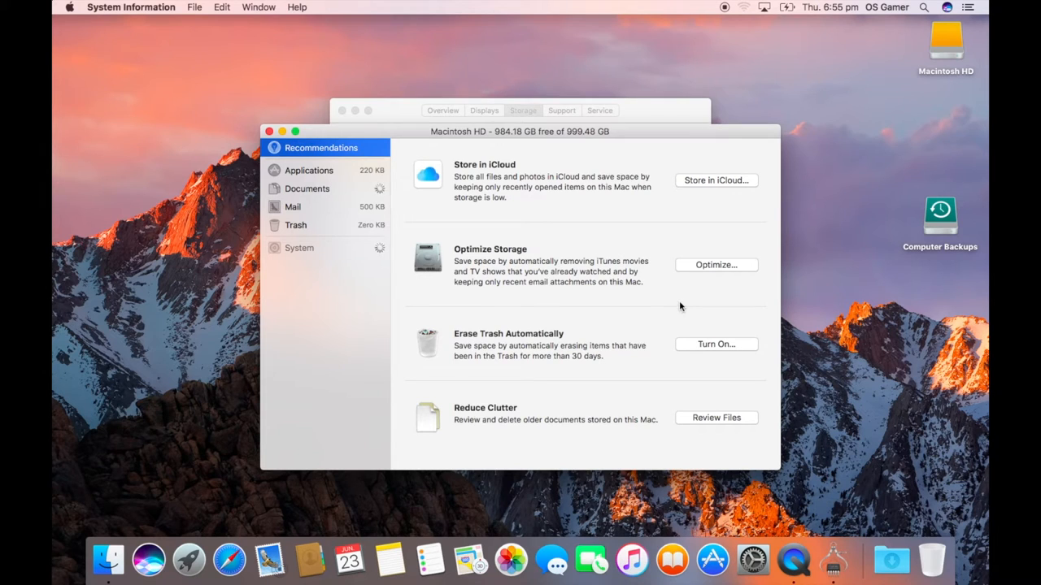
mouse_move(681, 299)
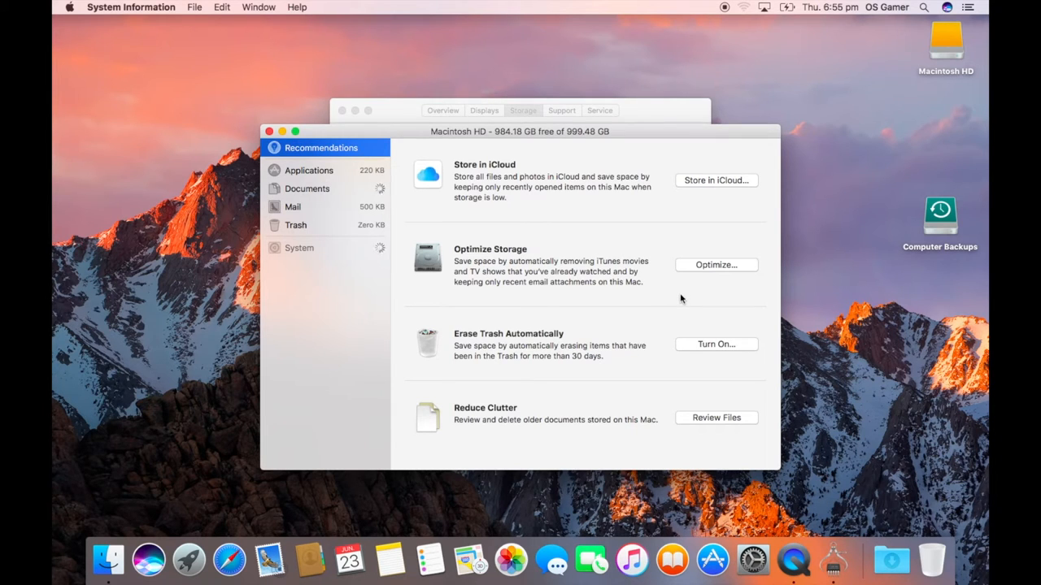
mouse_move(626, 244)
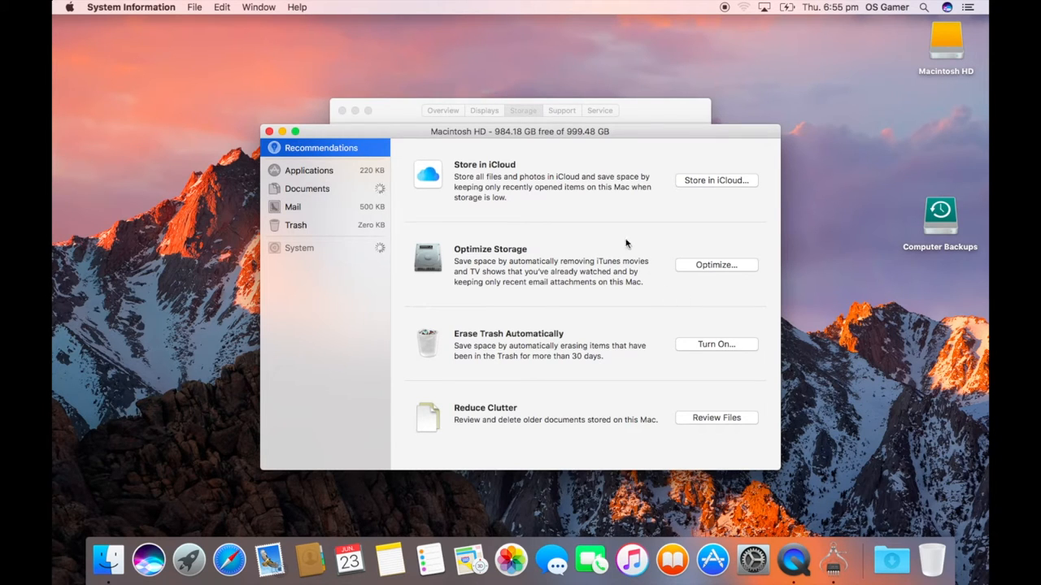
mouse_move(618, 221)
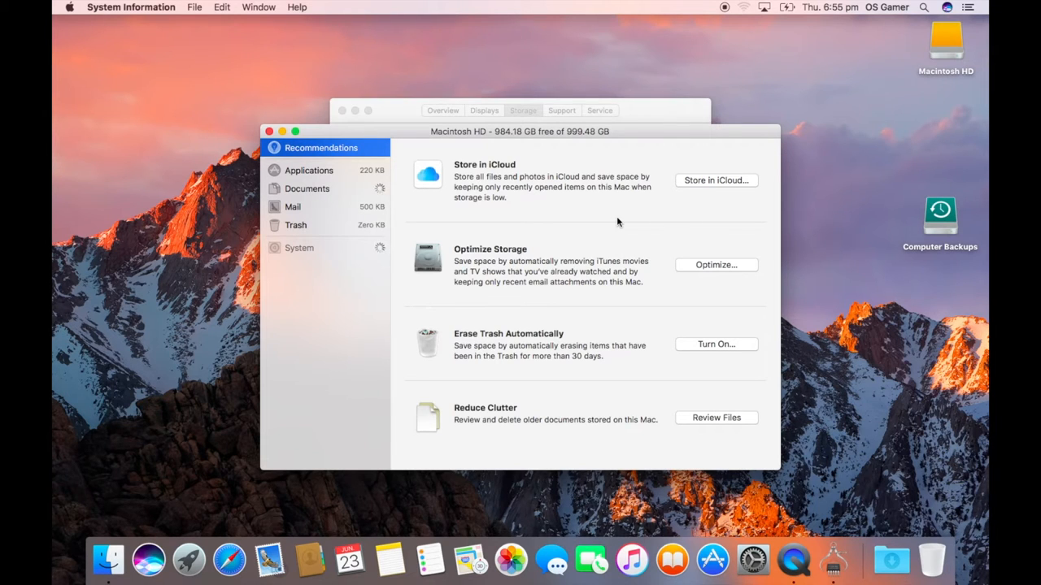
mouse_move(449, 214)
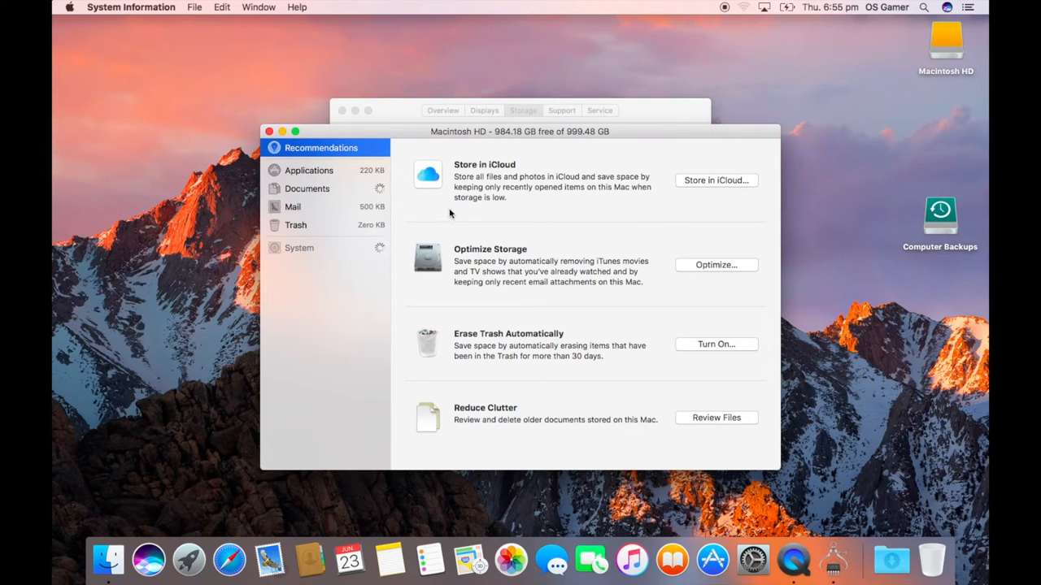
mouse_move(527, 193)
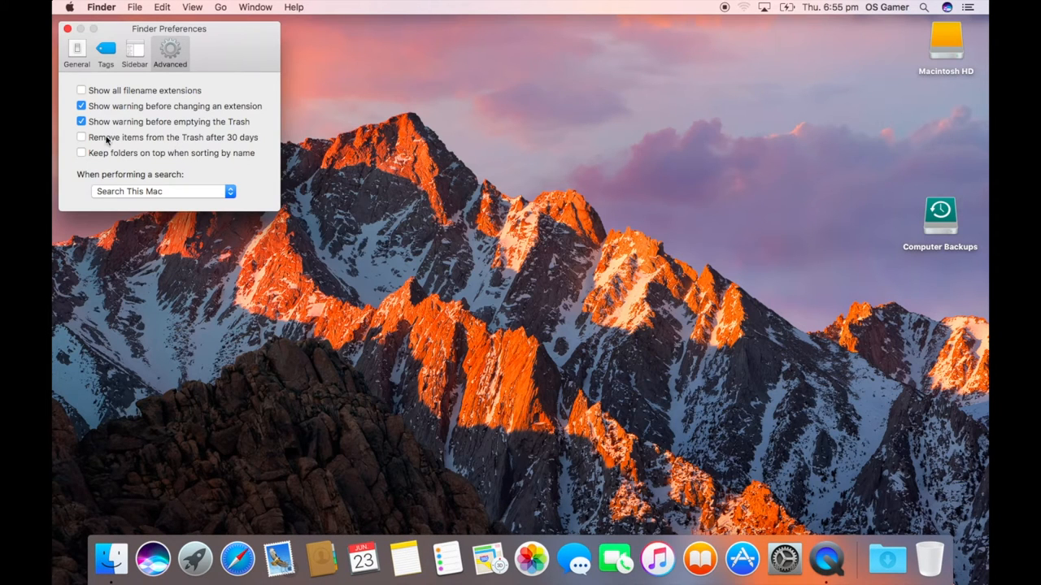
mouse_move(243, 145)
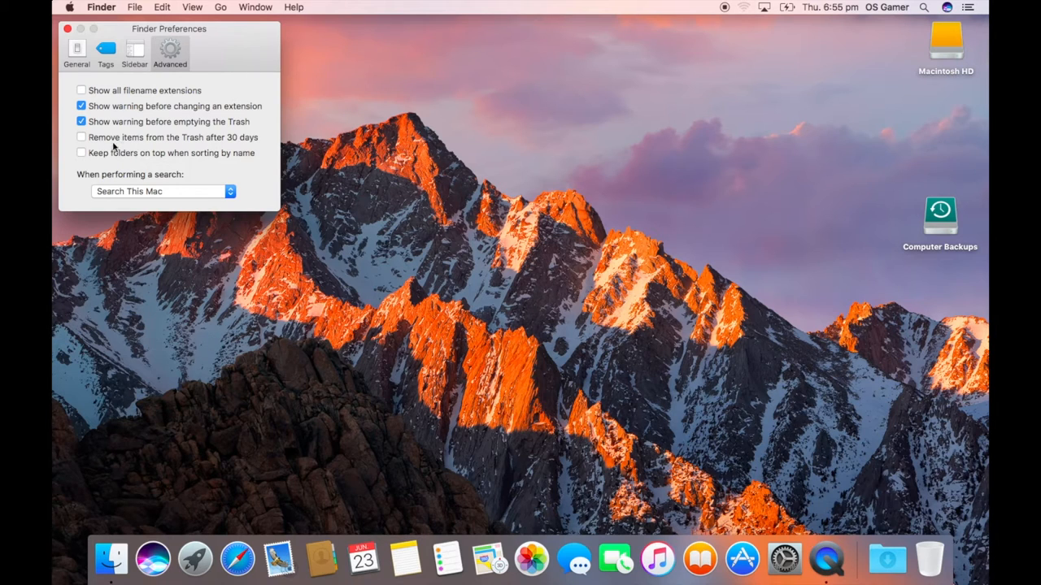
mouse_move(252, 137)
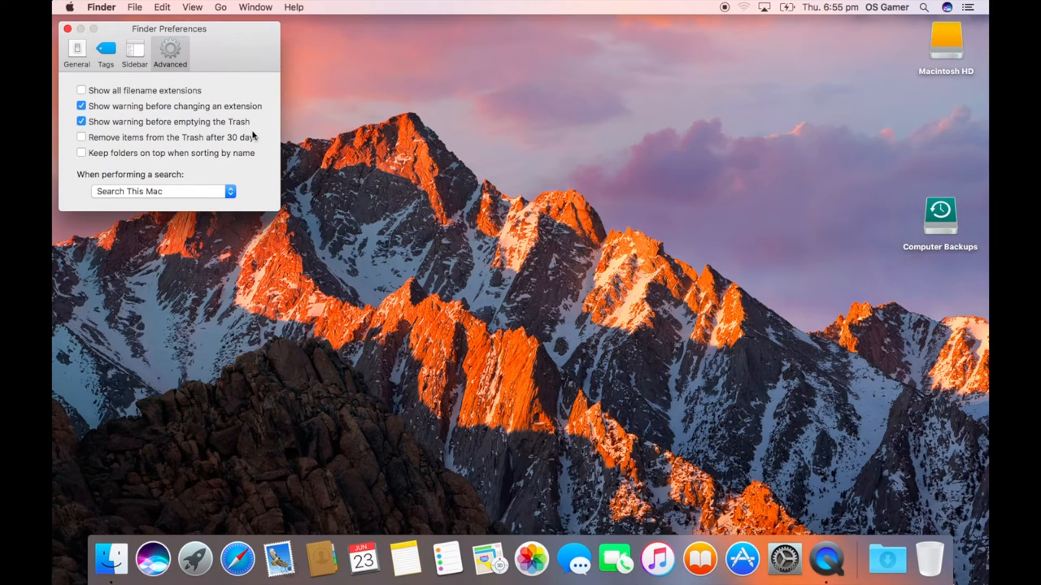
mouse_move(121, 136)
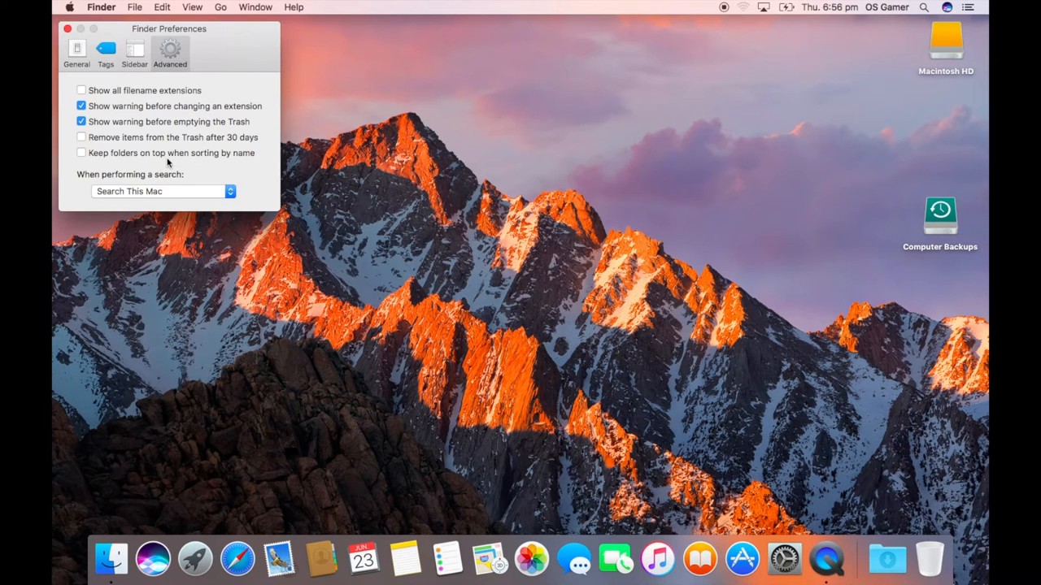
Toggle 'Keep folders on top when sorting by name' on and back off in Finder's advanced preferences
click(82, 153)
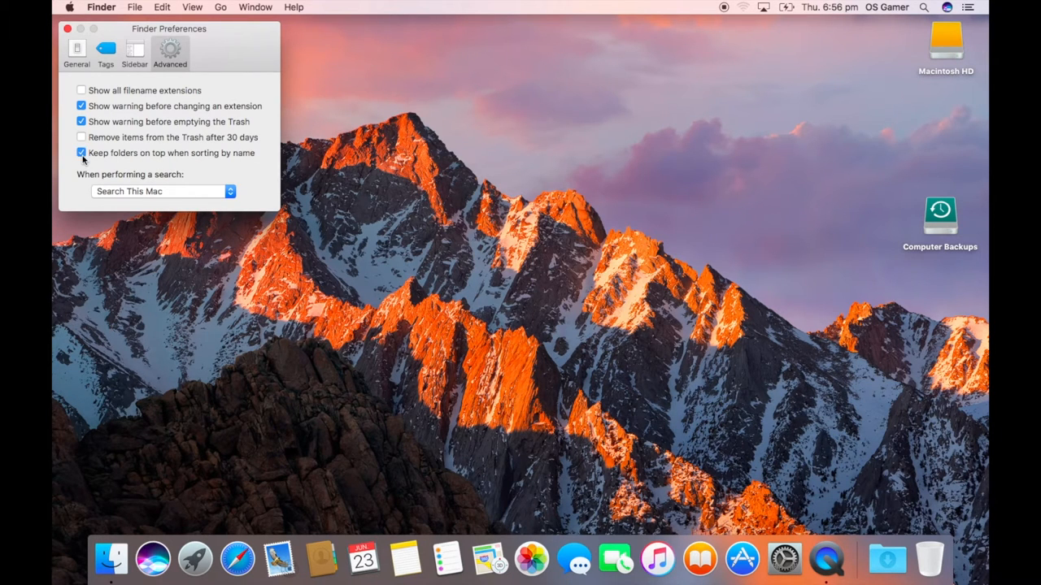
click(82, 152)
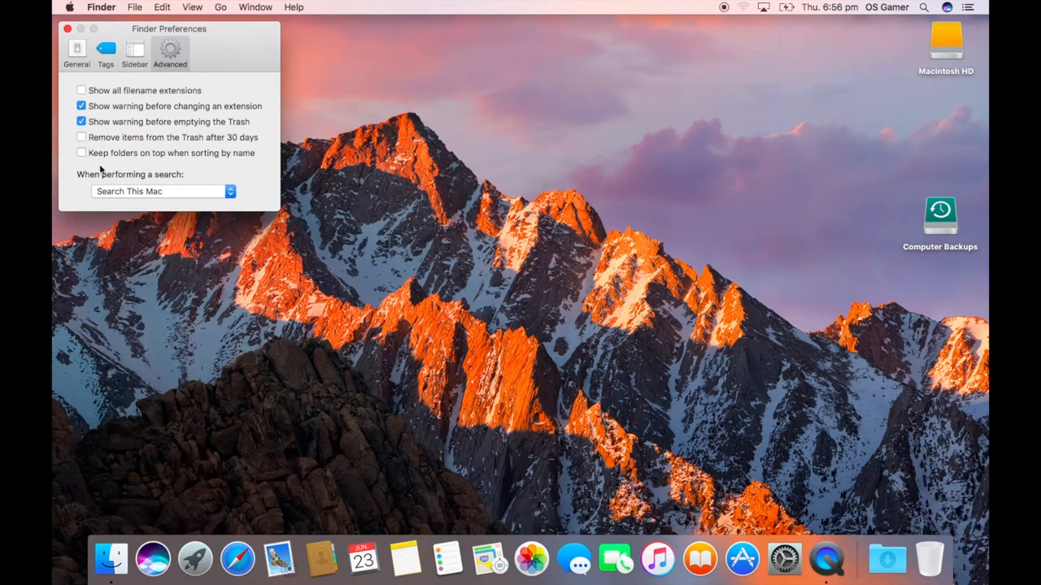
mouse_move(68, 478)
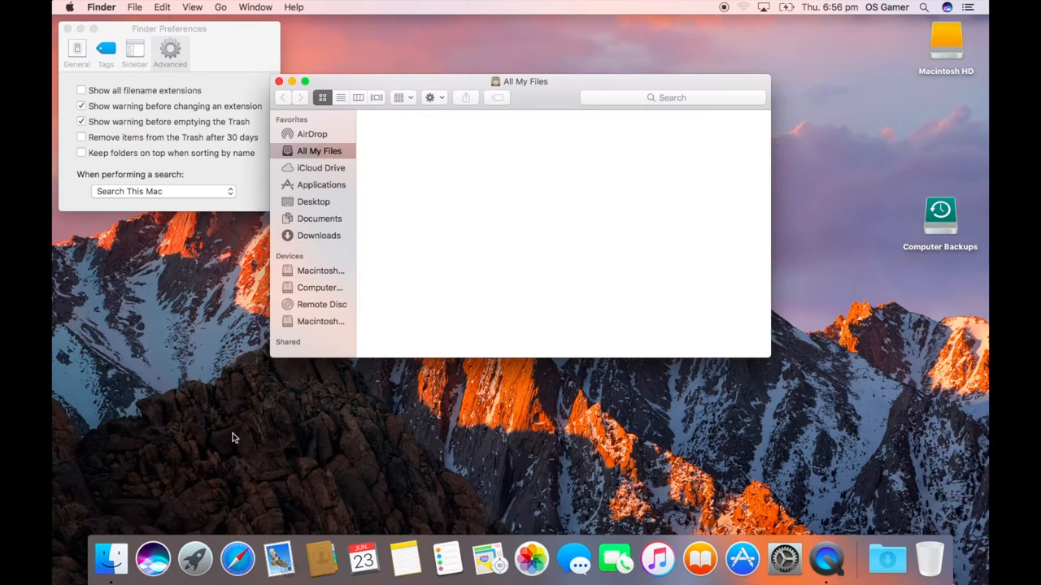
mouse_move(324, 231)
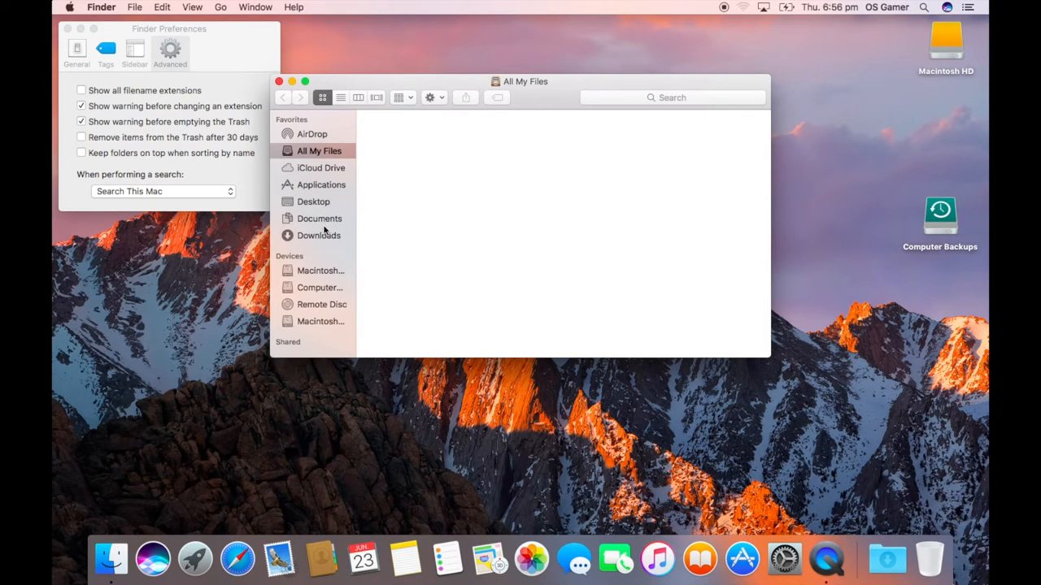
Show Applications with 'Keep folders on top when sorting by name' enabled, folders listed first
click(321, 186)
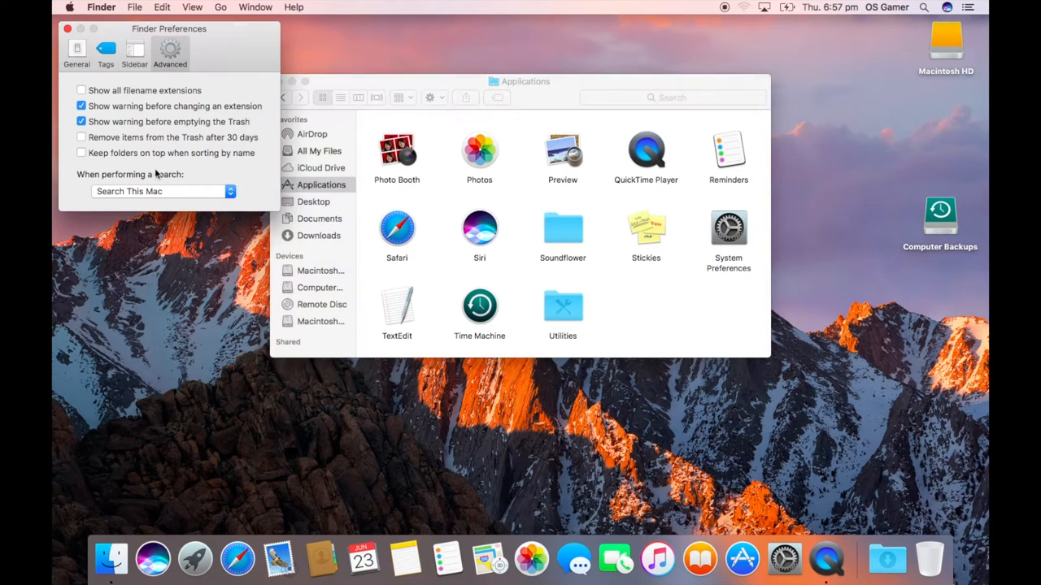
click(82, 153)
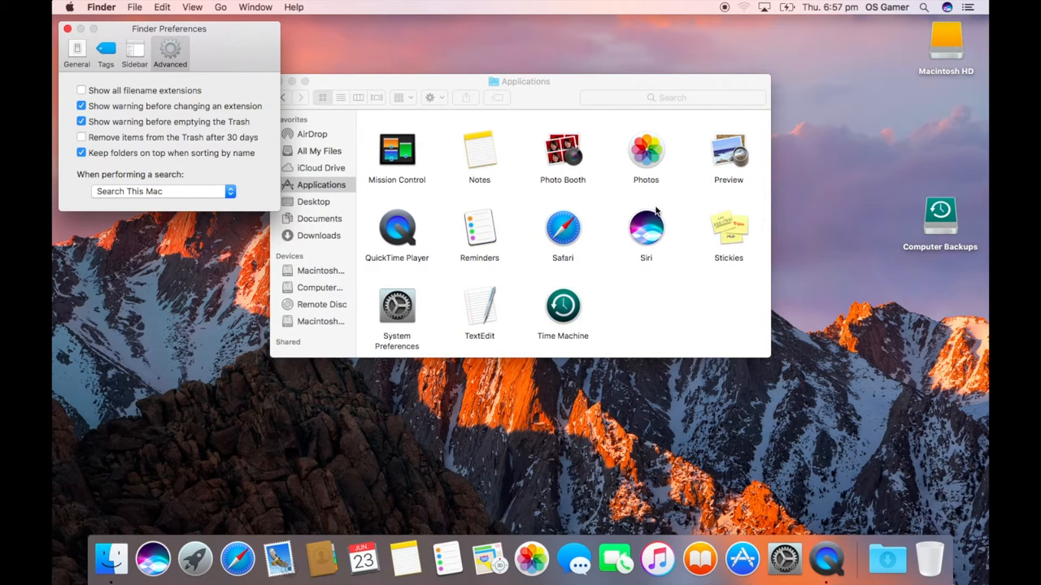
scroll(up, 3)
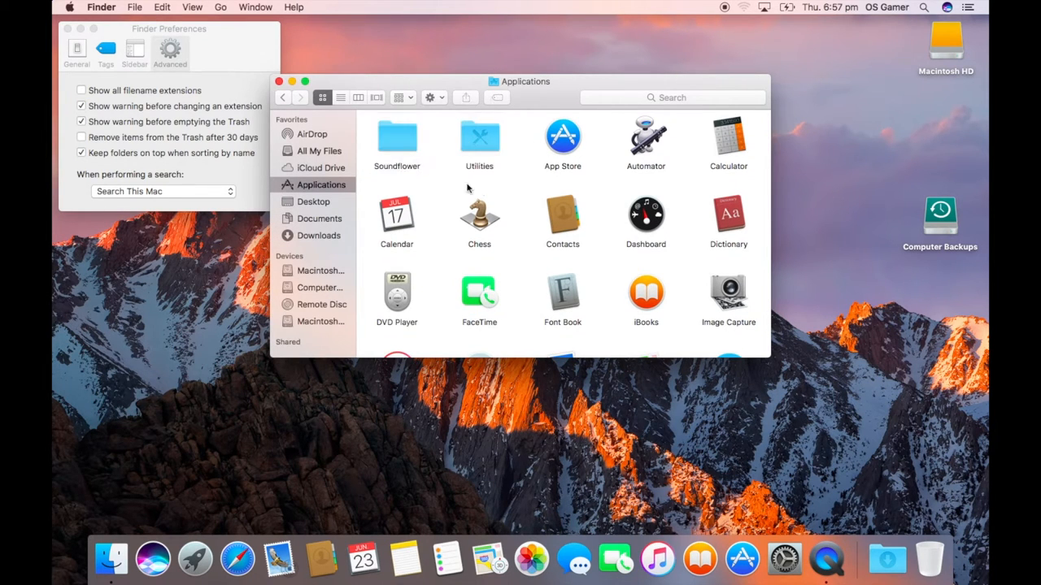
scroll(down, 3)
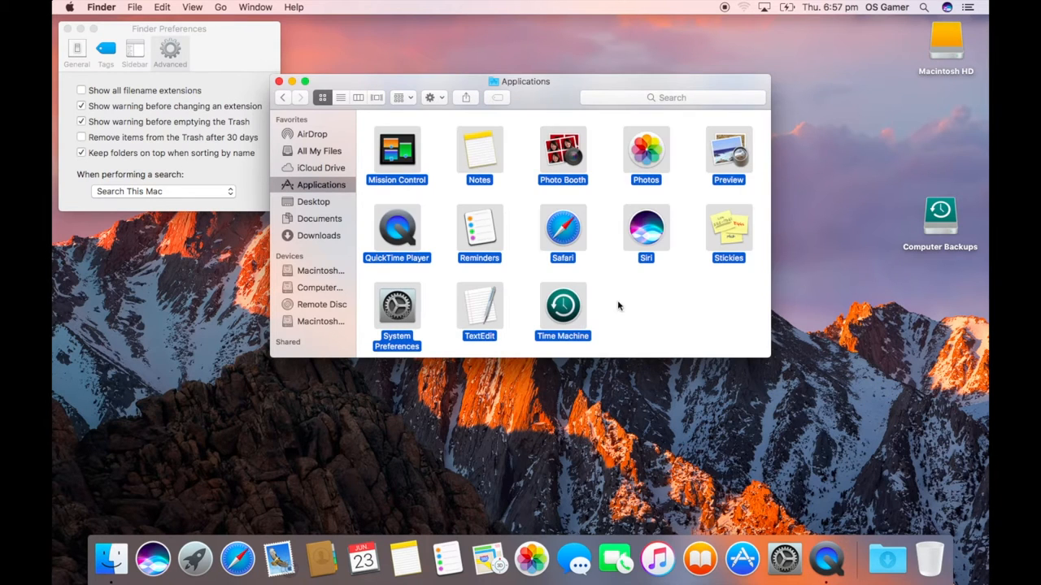
Bring up the folder's contextual menu and dismiss it without choosing anything
right_click(605, 280)
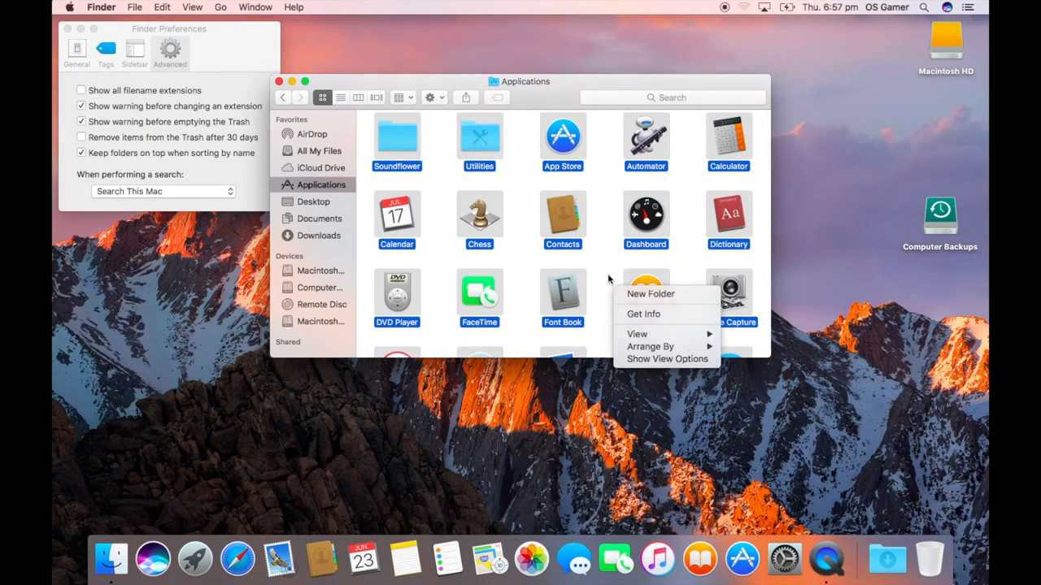
click(594, 301)
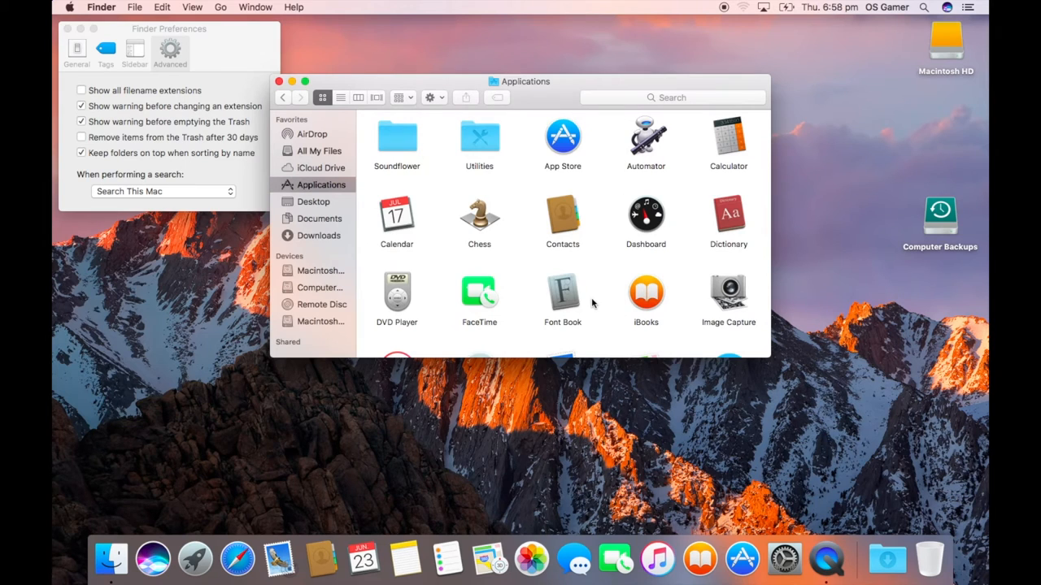
mouse_move(657, 217)
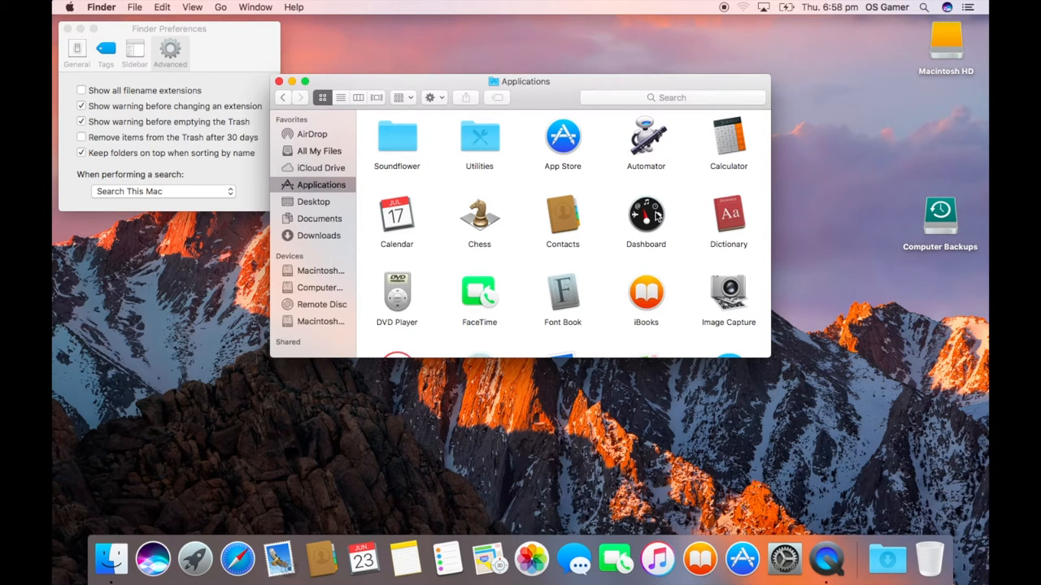
mouse_move(279, 96)
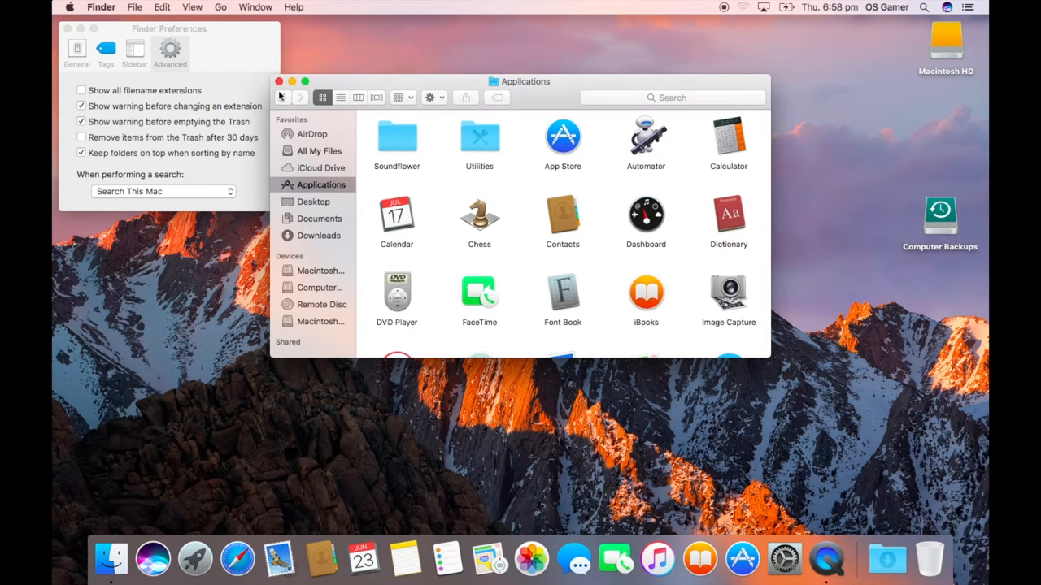
Edit the Today view widgets and add the iTunes widget
click(966, 7)
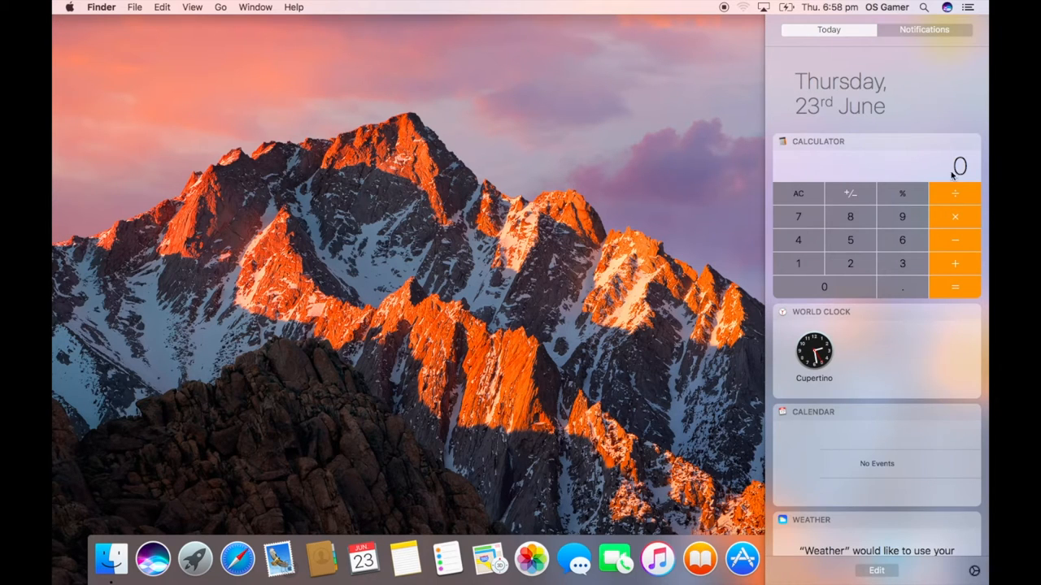
click(849, 241)
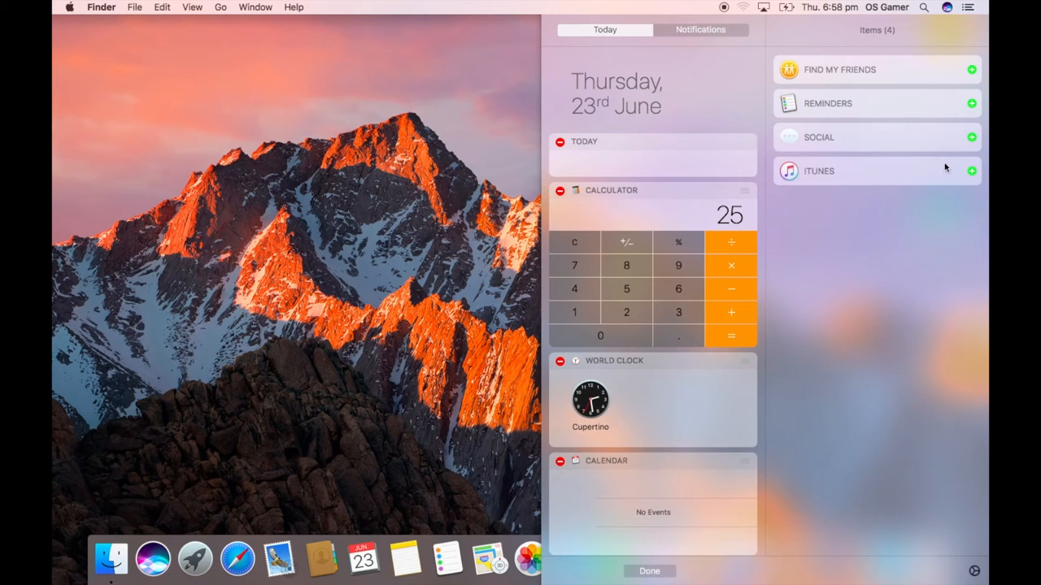
click(971, 171)
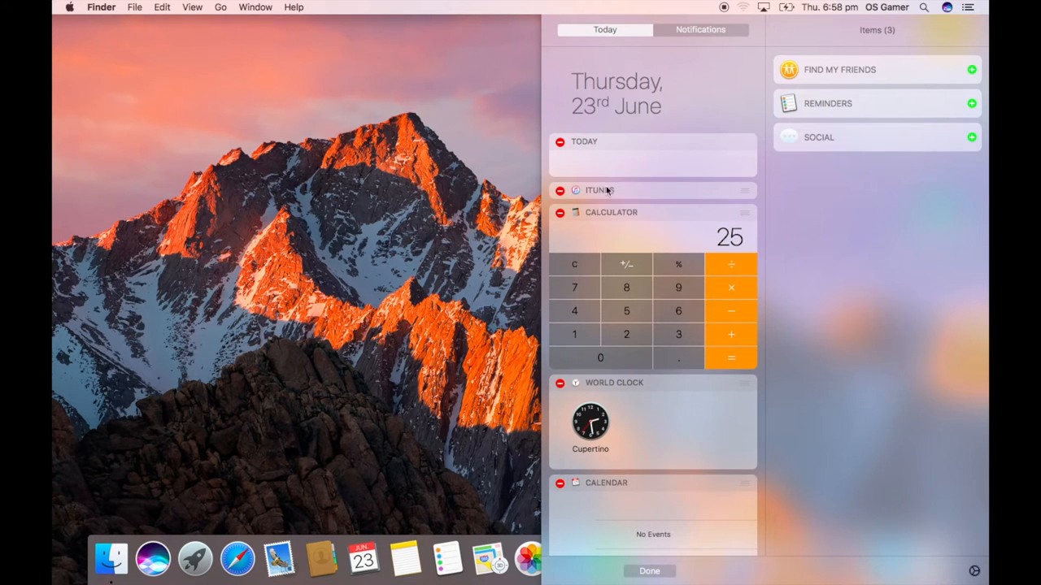
Remove the Calculator widget from the Today view
click(599, 189)
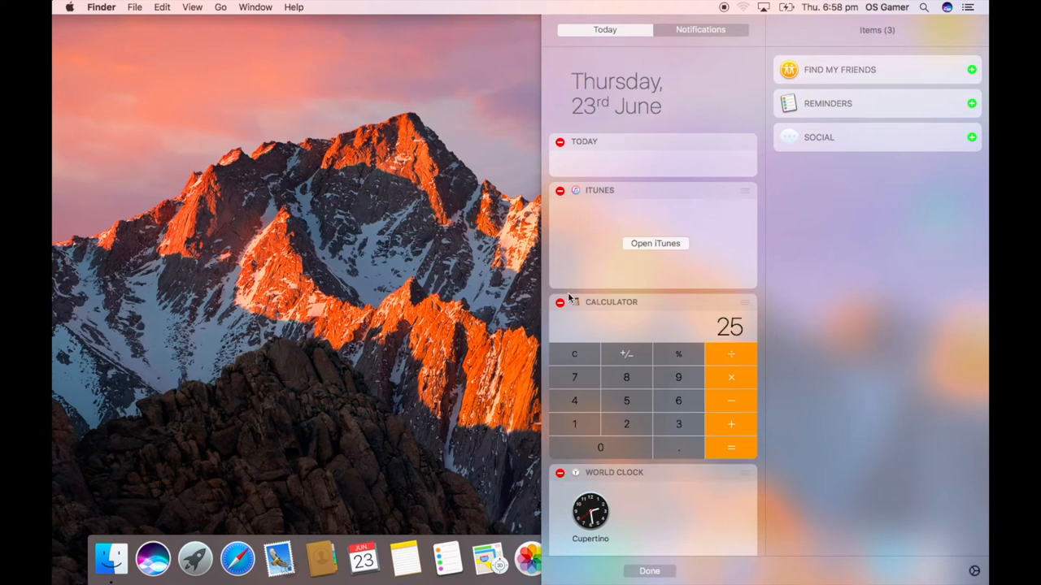
click(560, 302)
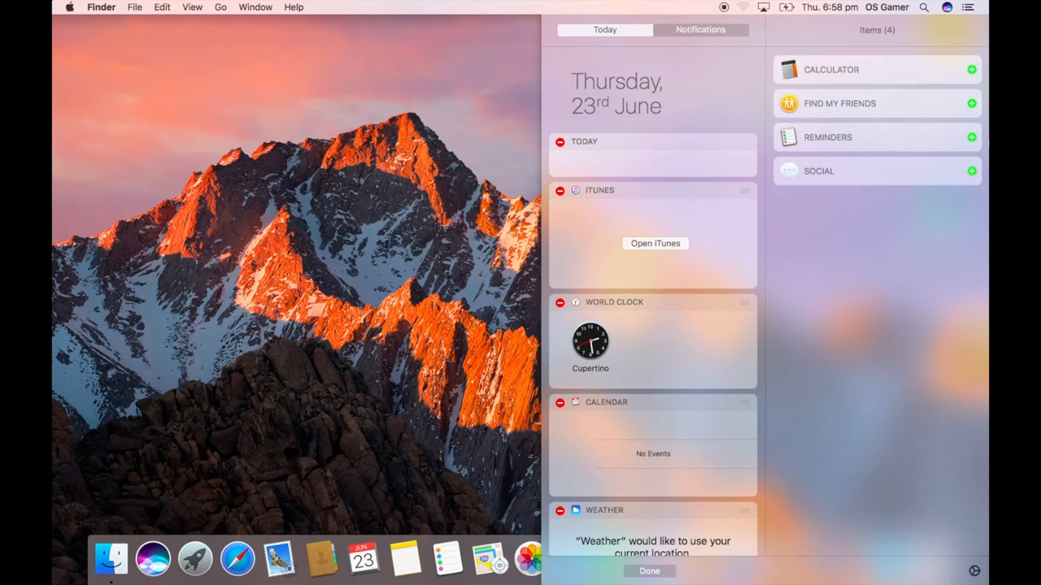
mouse_move(722, 468)
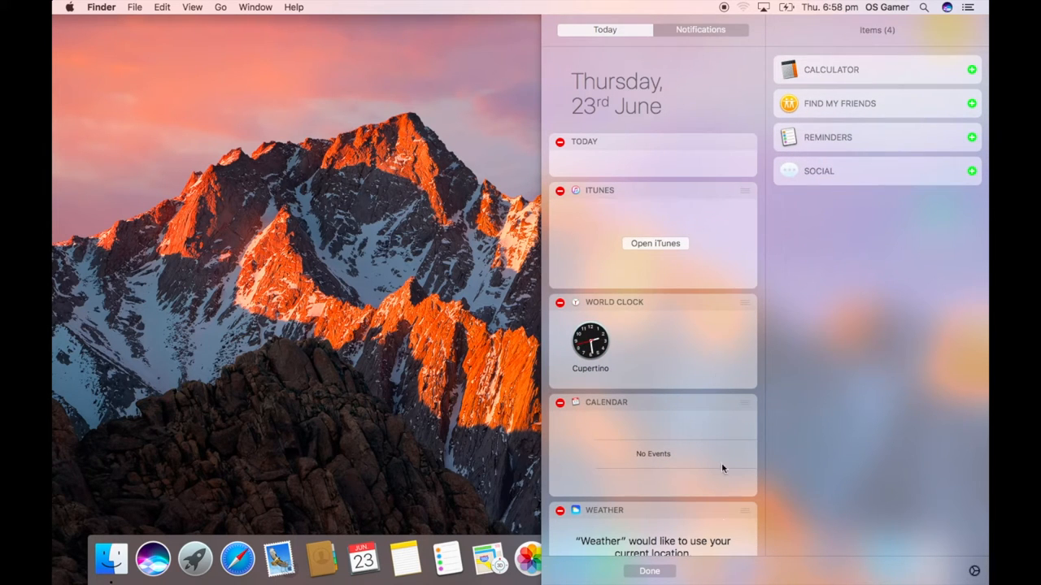
Show the sound menu's output devices, then Option-click for output and input devices together
click(741, 6)
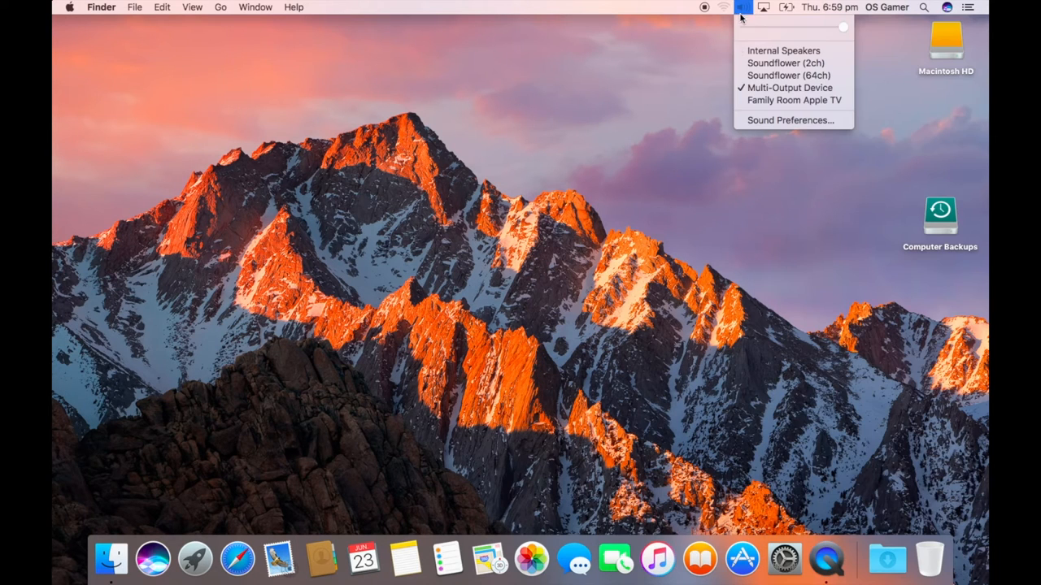
mouse_move(785, 61)
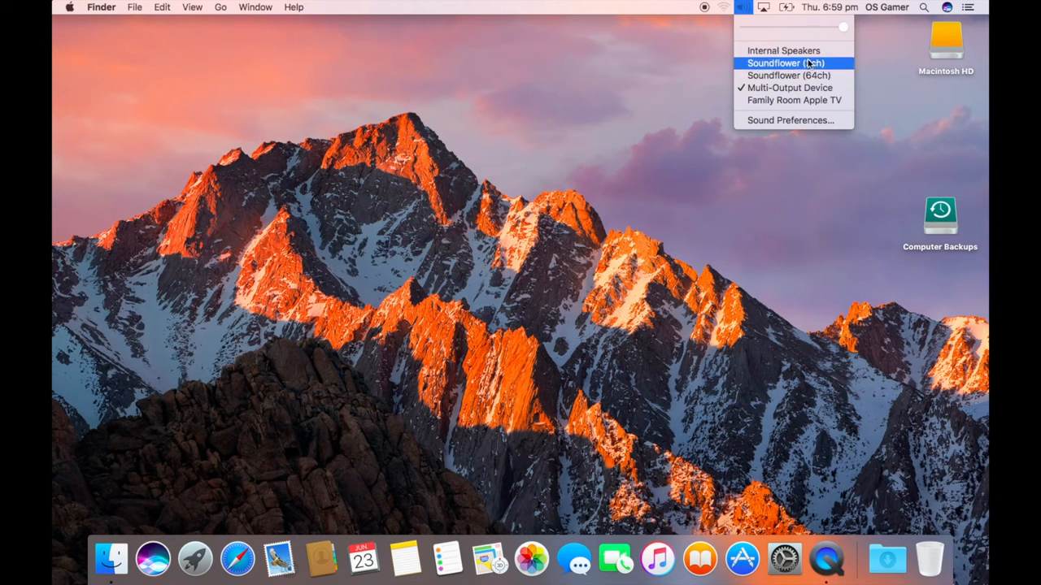
mouse_move(842, 34)
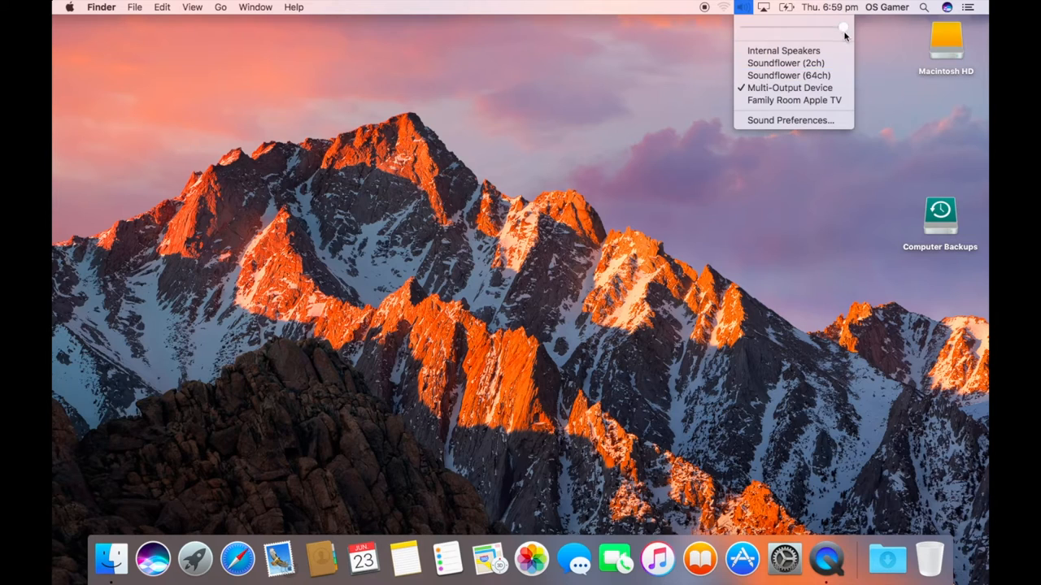
mouse_move(836, 36)
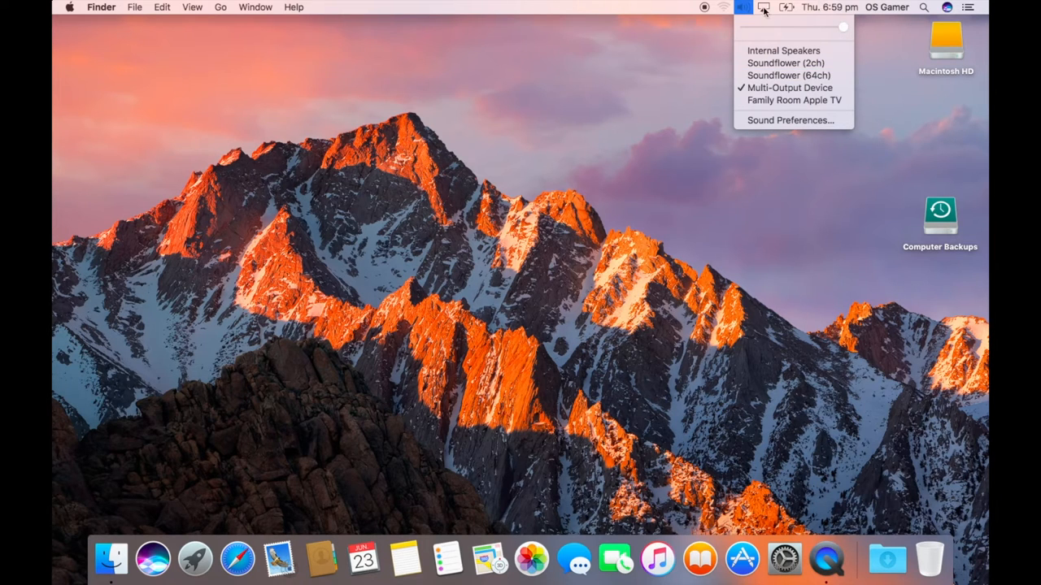
click(744, 6)
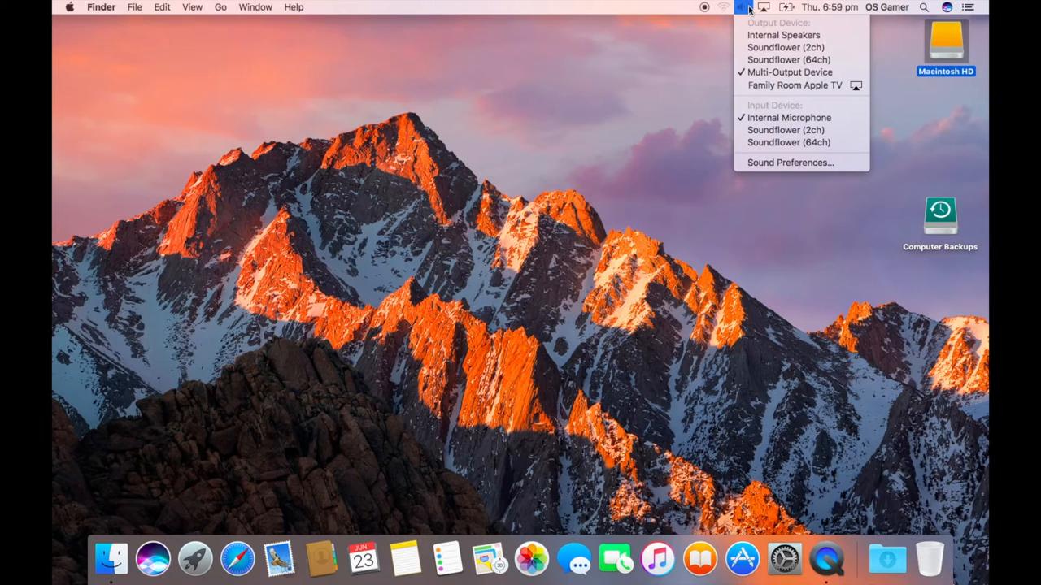
mouse_move(787, 117)
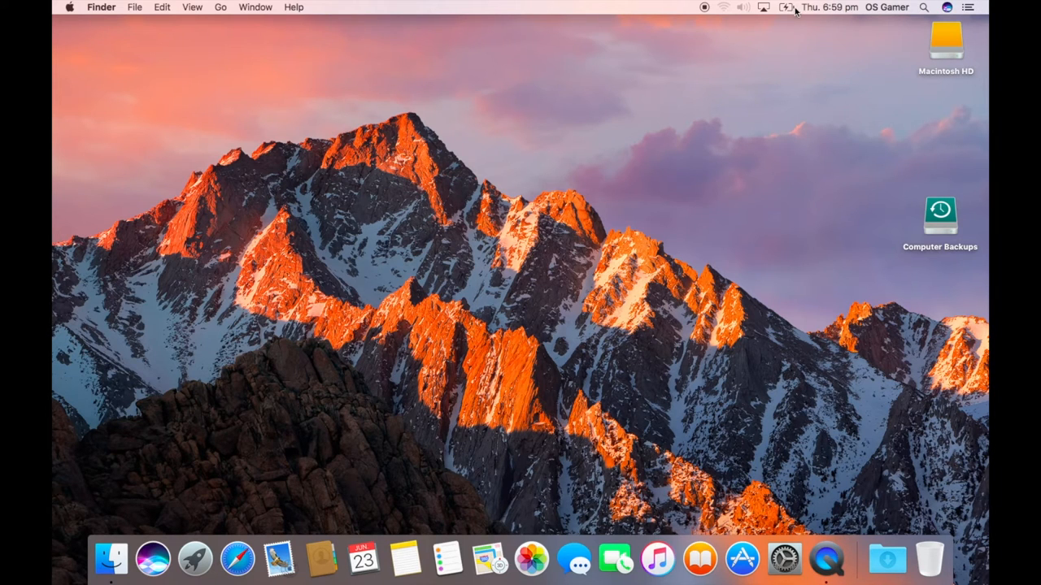
mouse_move(829, 26)
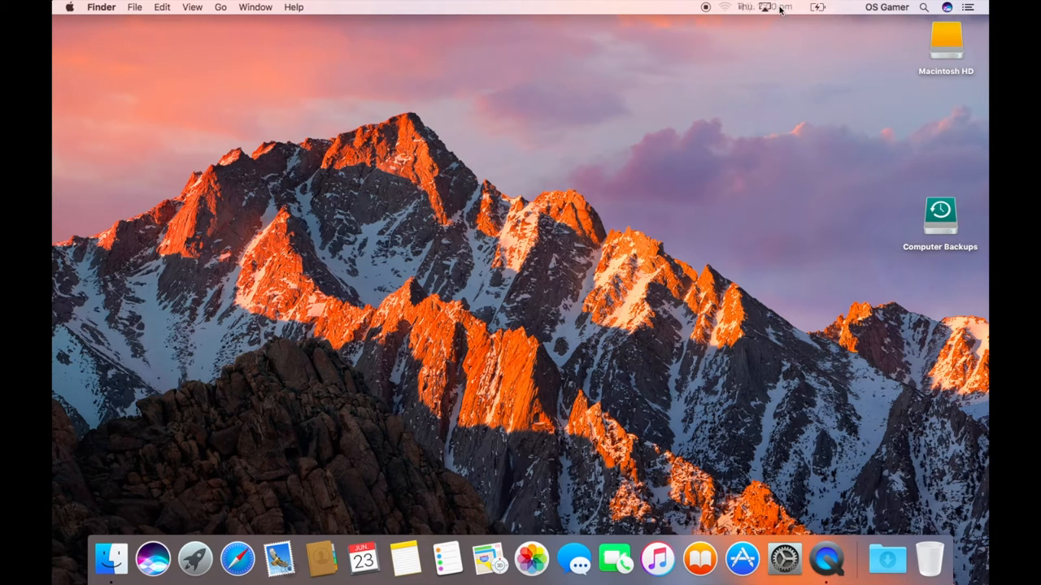
mouse_move(777, 51)
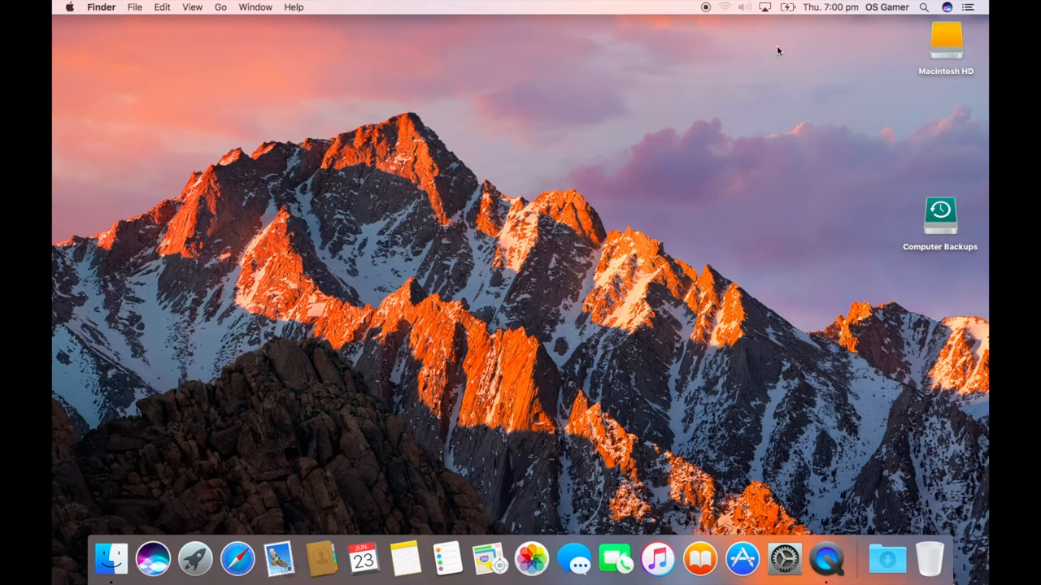
mouse_move(774, 65)
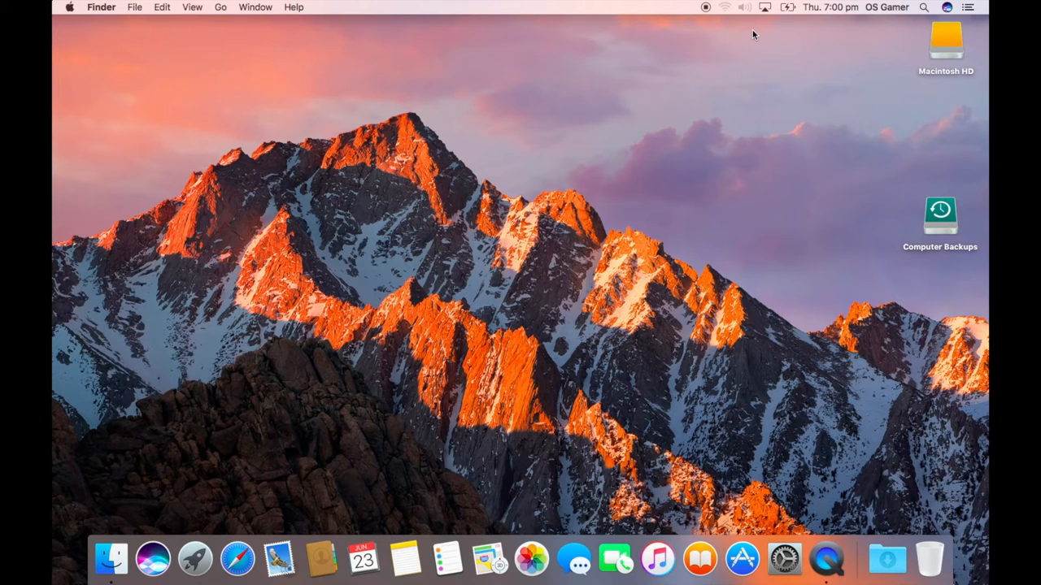
mouse_move(722, 21)
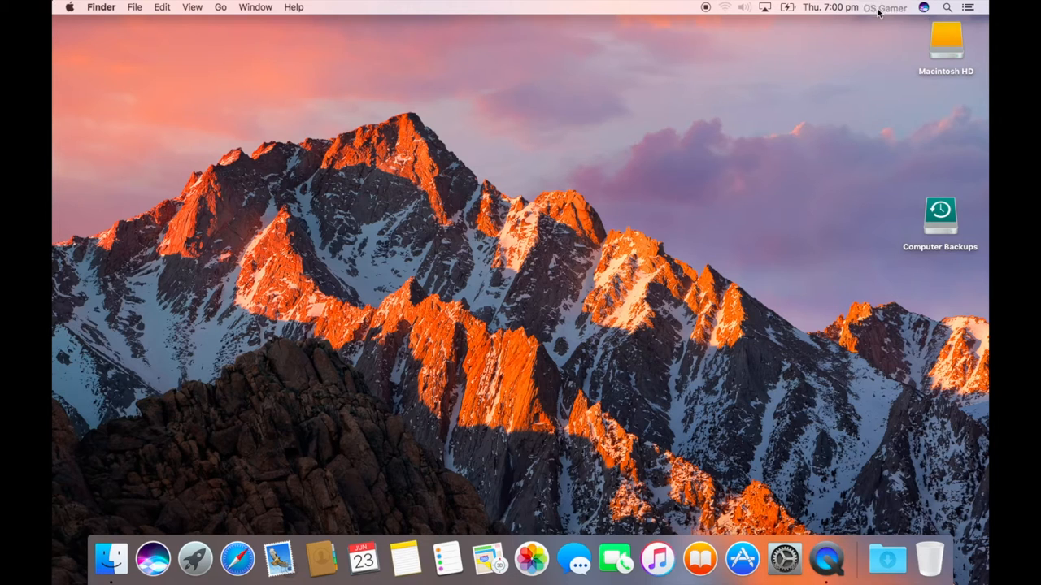
mouse_move(724, 29)
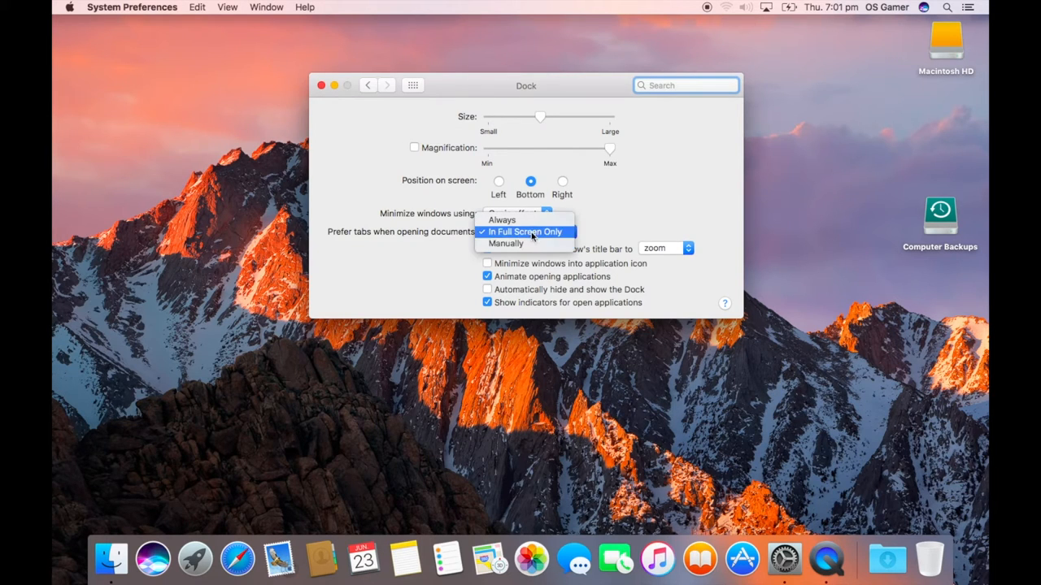
Set 'Prefer tabs when opening documents' to In Full Screen Only
click(525, 231)
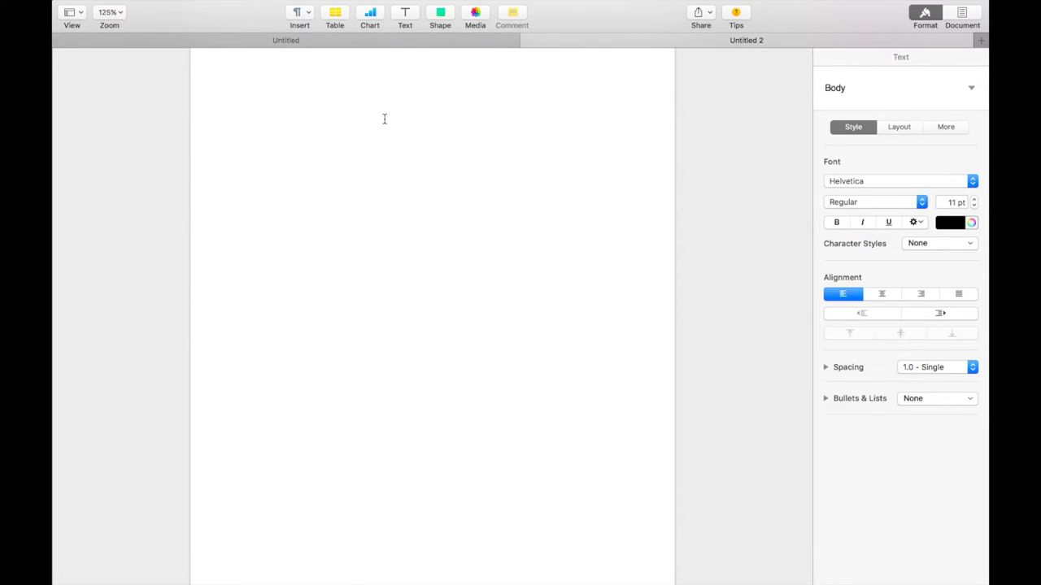
Write 'my work' in the Untitled 2 tab
text(my w)
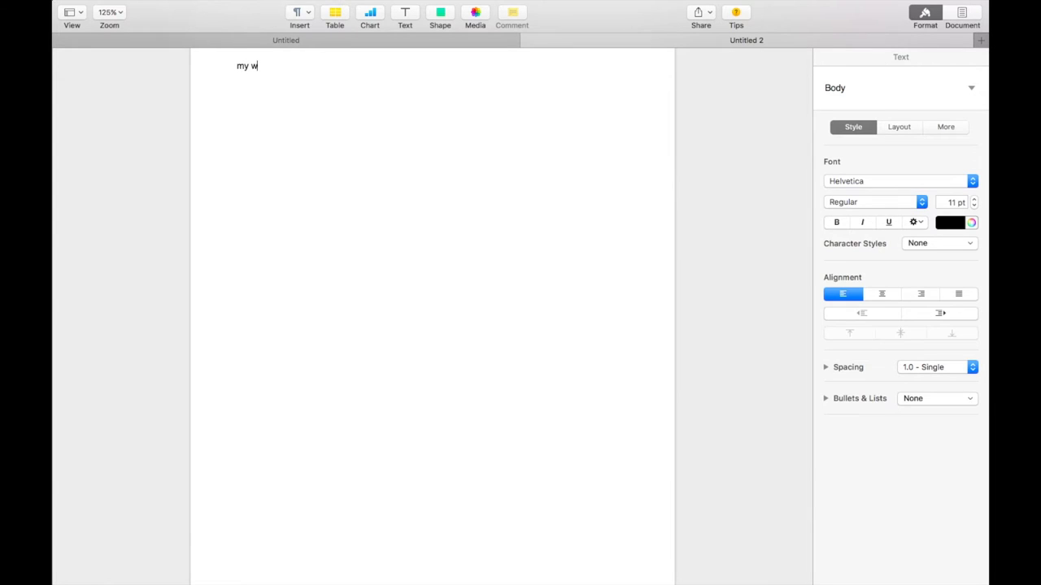
text(ork)
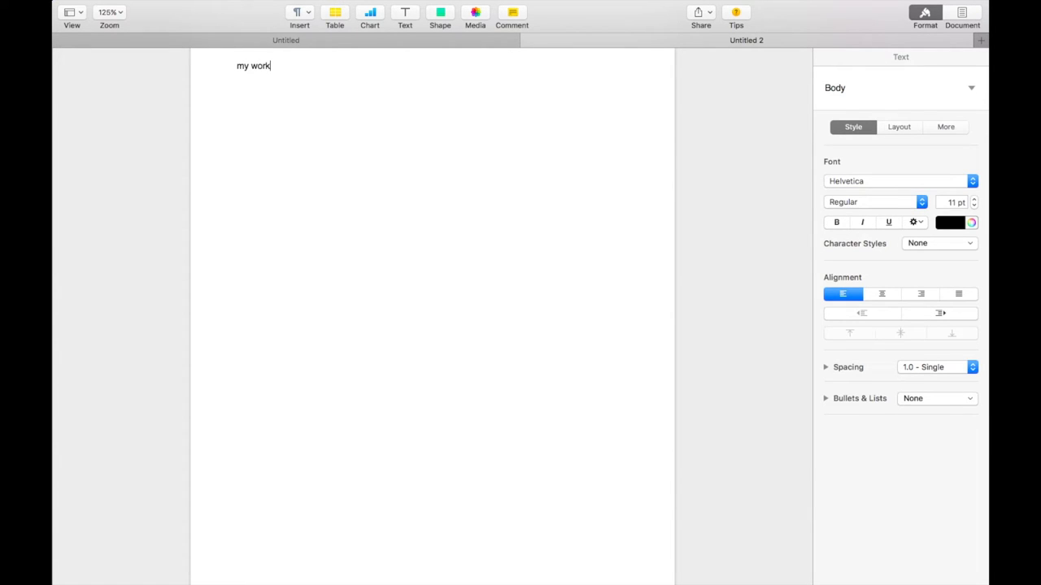
mouse_move(270, 39)
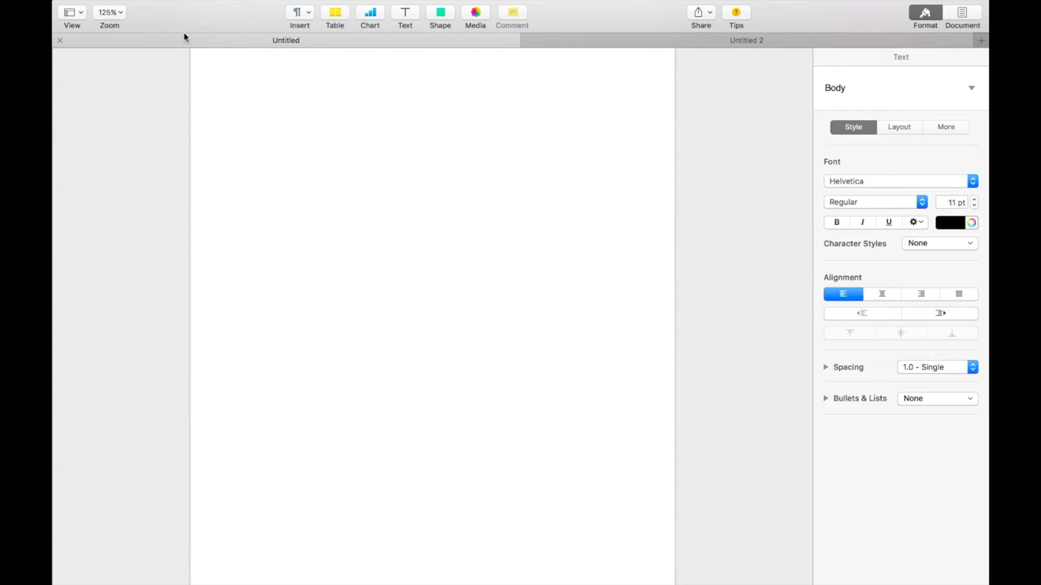
Write 'my home st' in the Untitled tab
text(my hom)
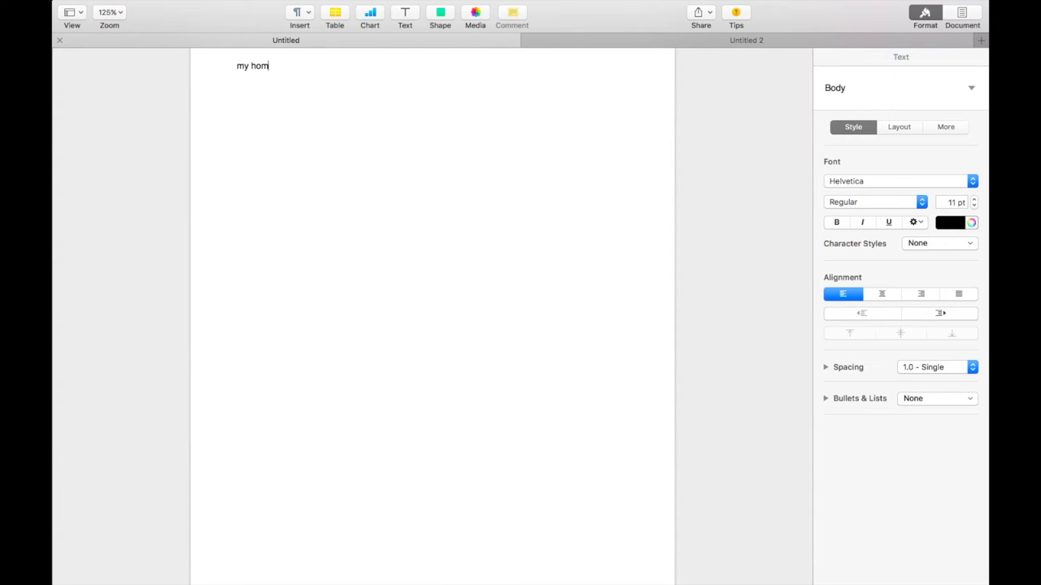
text(e st)
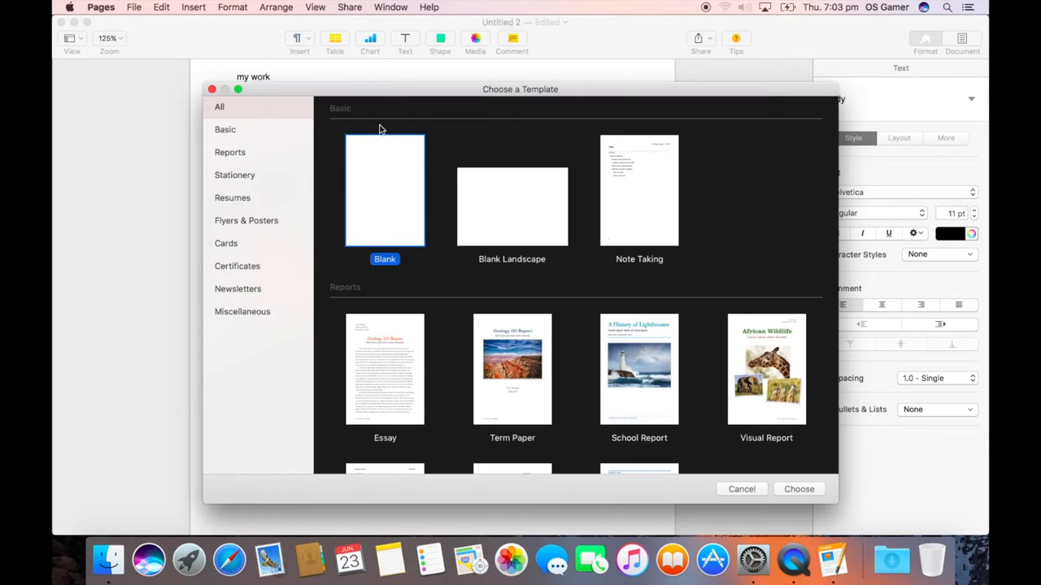
Set 'Prefer tabs when opening documents' to Always in Dock preferences
click(799, 488)
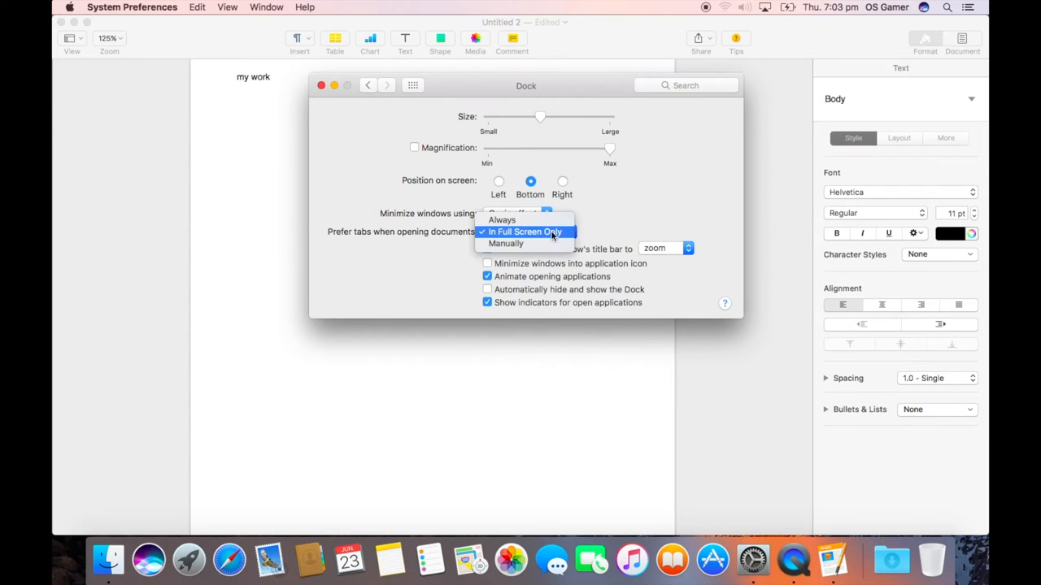
click(500, 220)
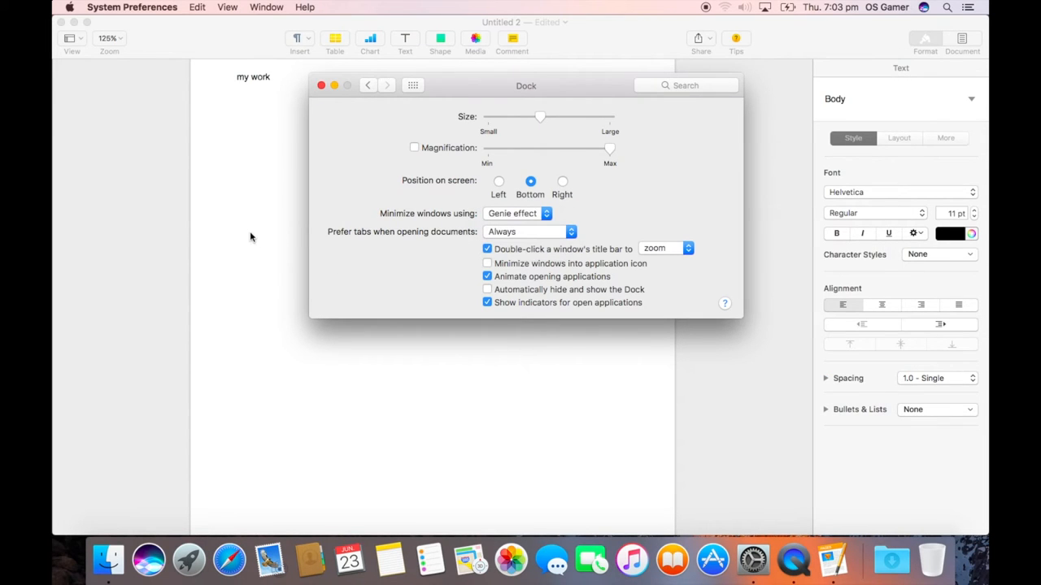
Start a new Pages document from the Blank template
click(321, 85)
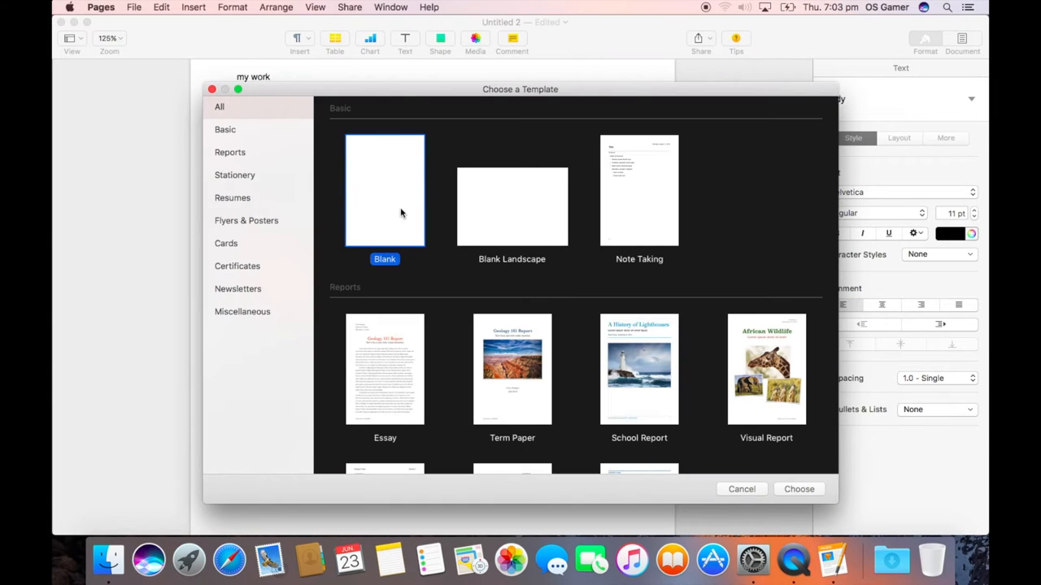
click(799, 488)
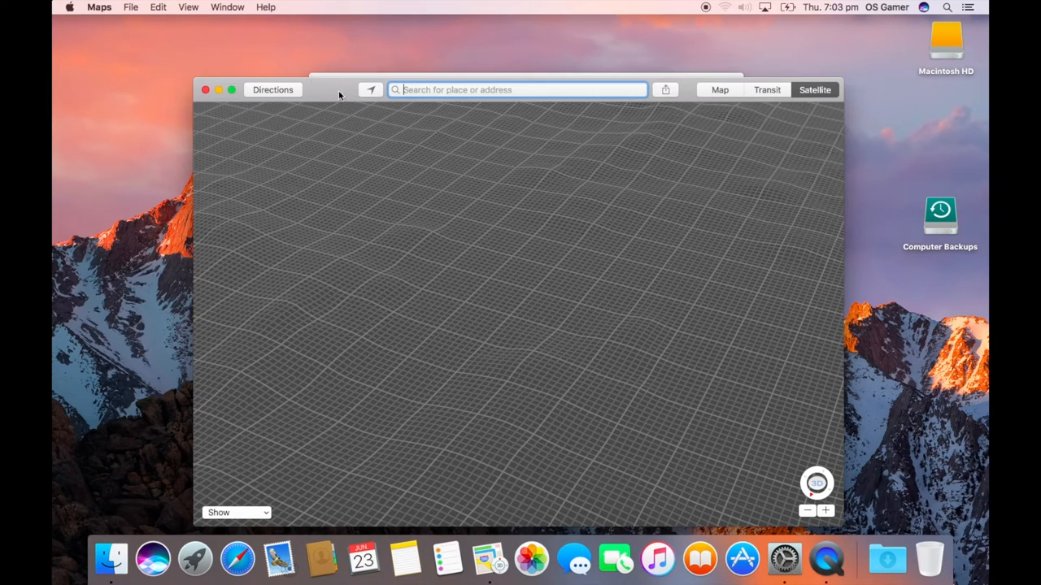
Search Maps for 'rome' and choose a Rome result from the suggestions
click(130, 7)
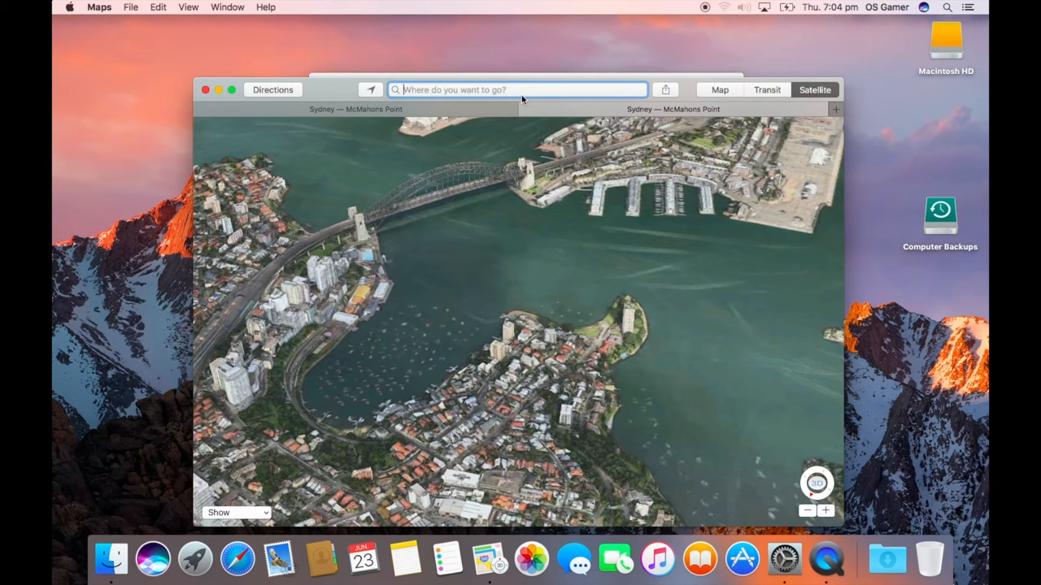
text(rome)
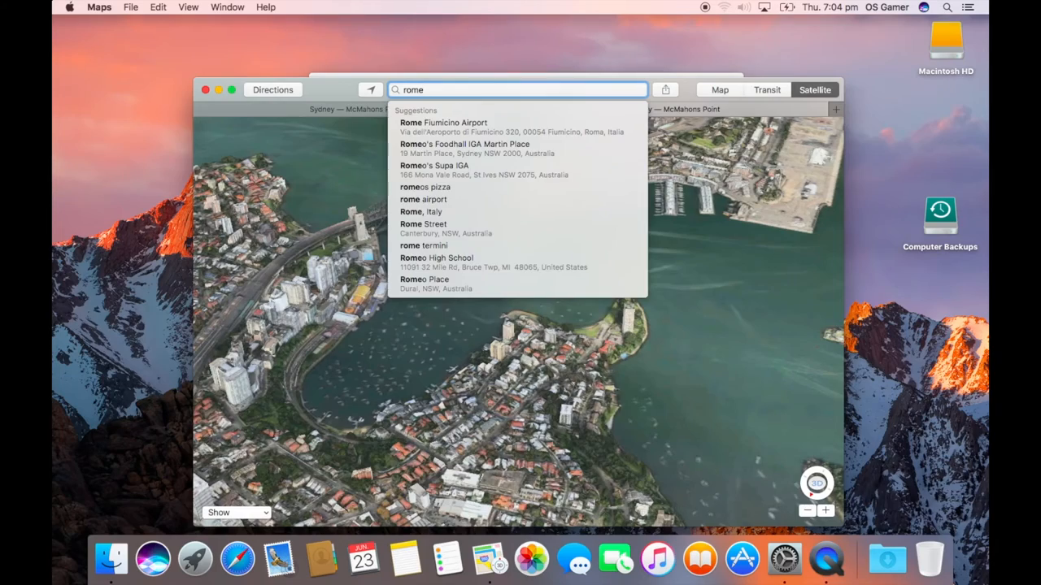
click(419, 212)
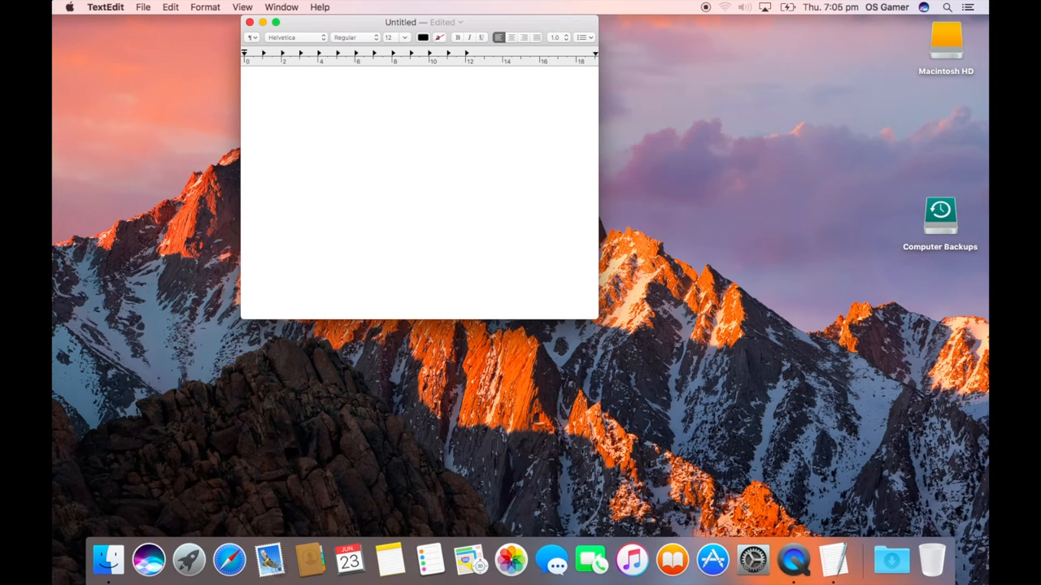
Type 'hi there' and 'test' in TextEdit and accept the suggested 'Test' correction
text(h)
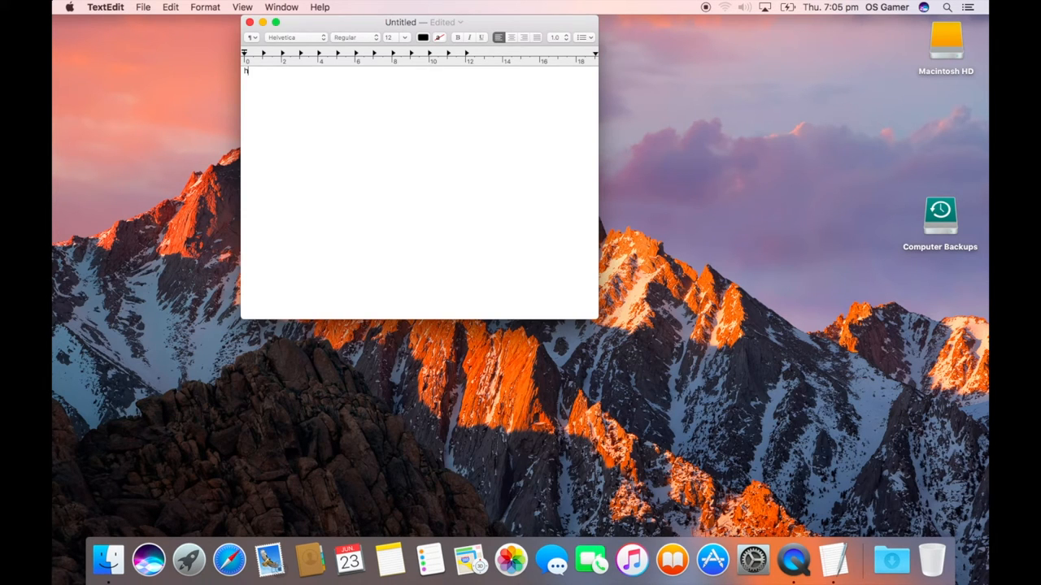
text(i there)
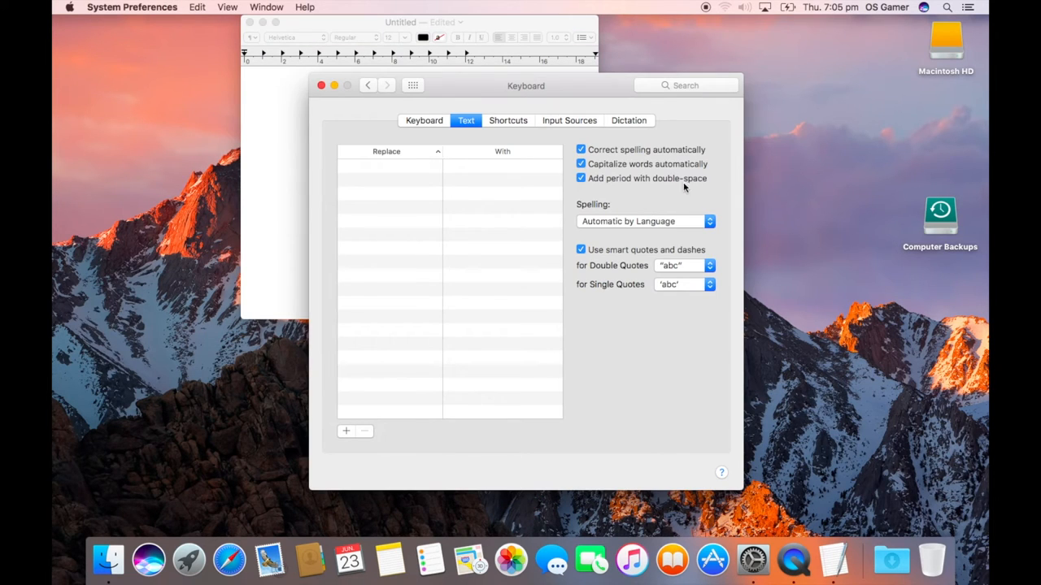
click(420, 187)
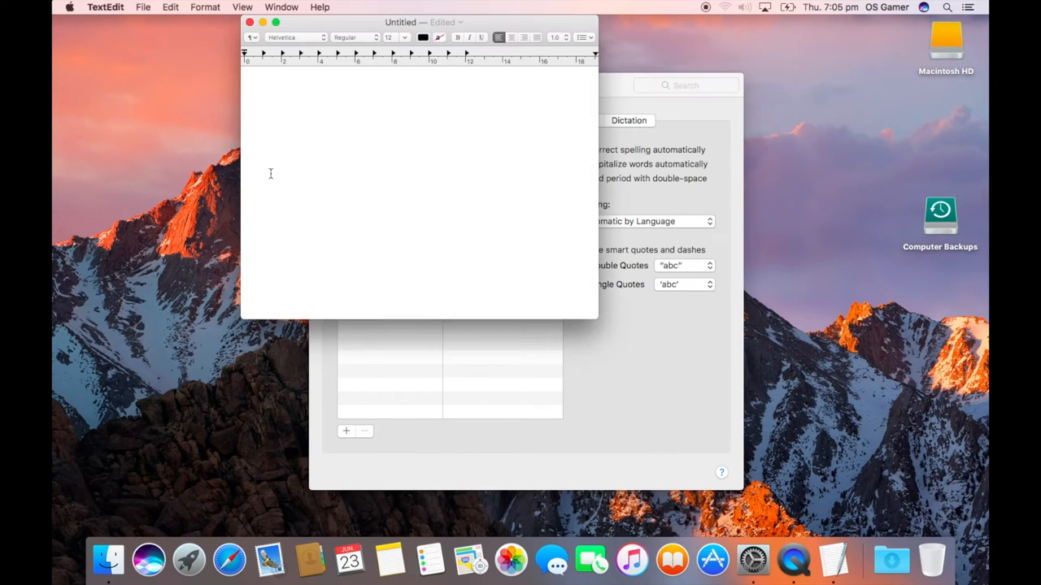
text(test)
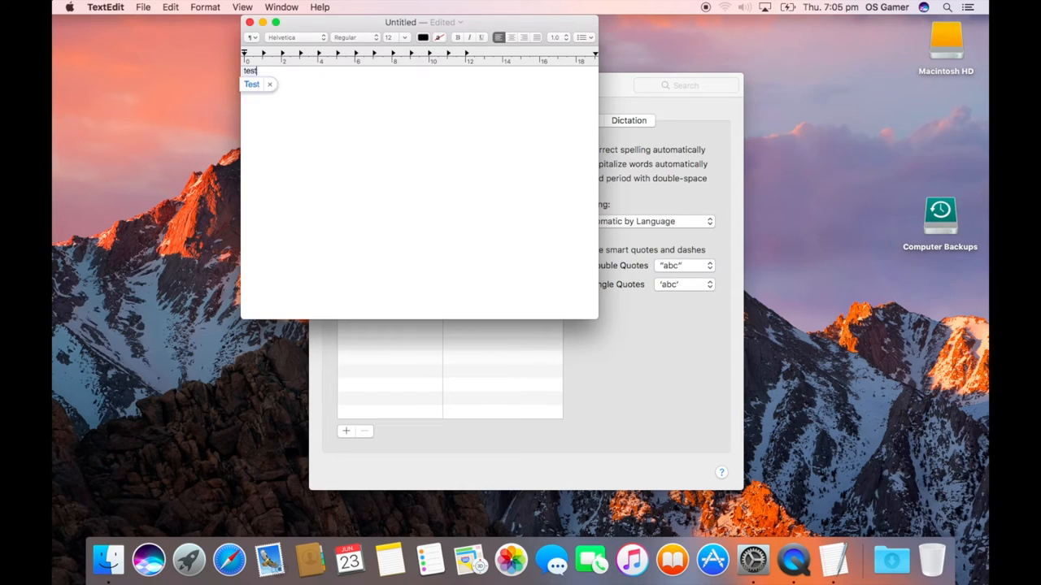
click(231, 560)
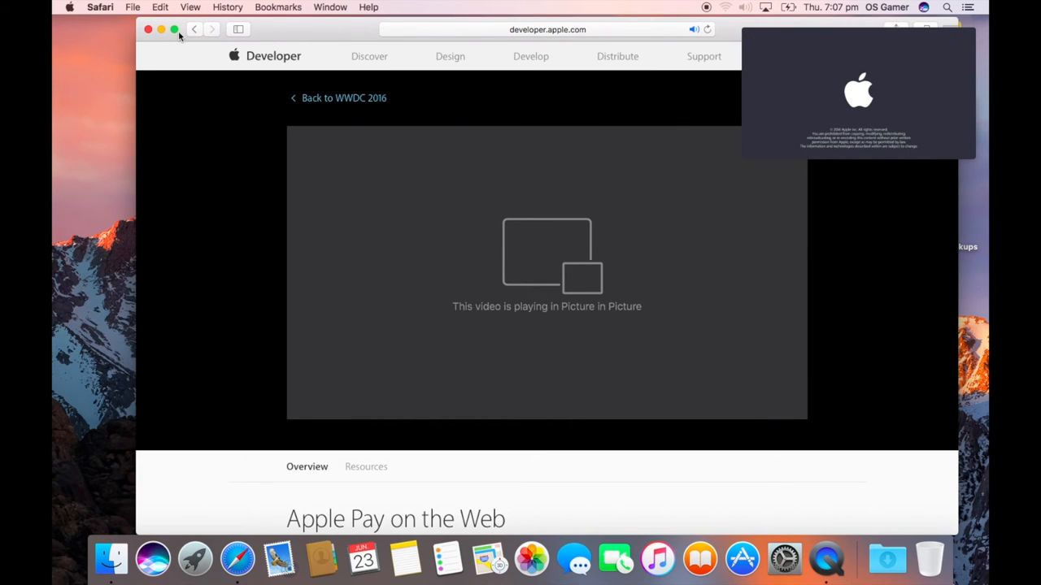
Put the Safari window away so only the floating WWDC video remains
click(148, 30)
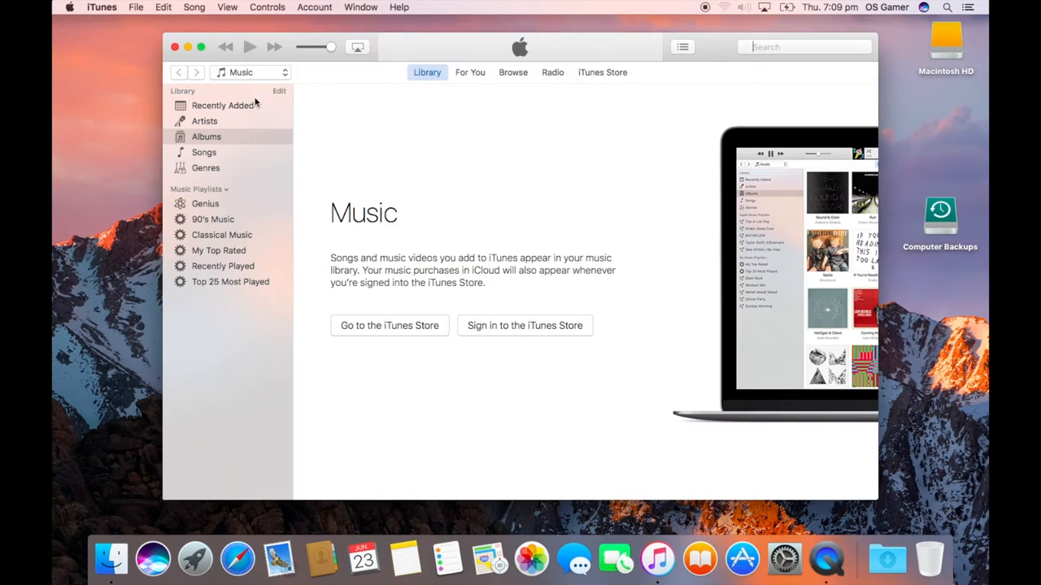
mouse_move(410, 210)
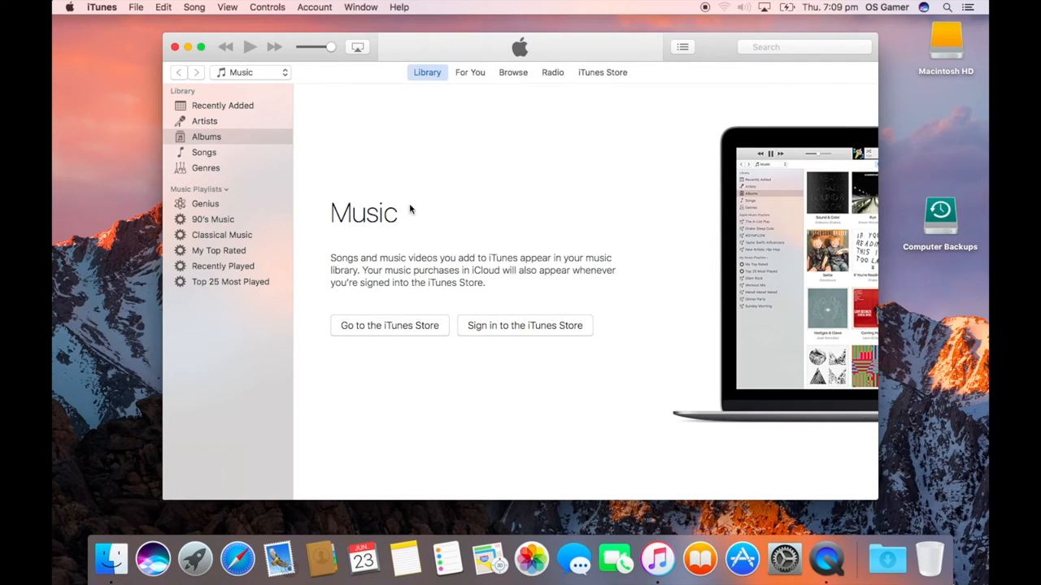
Browse the iTunes library by Artists and Recently Added, then use the toolbar button
click(205, 120)
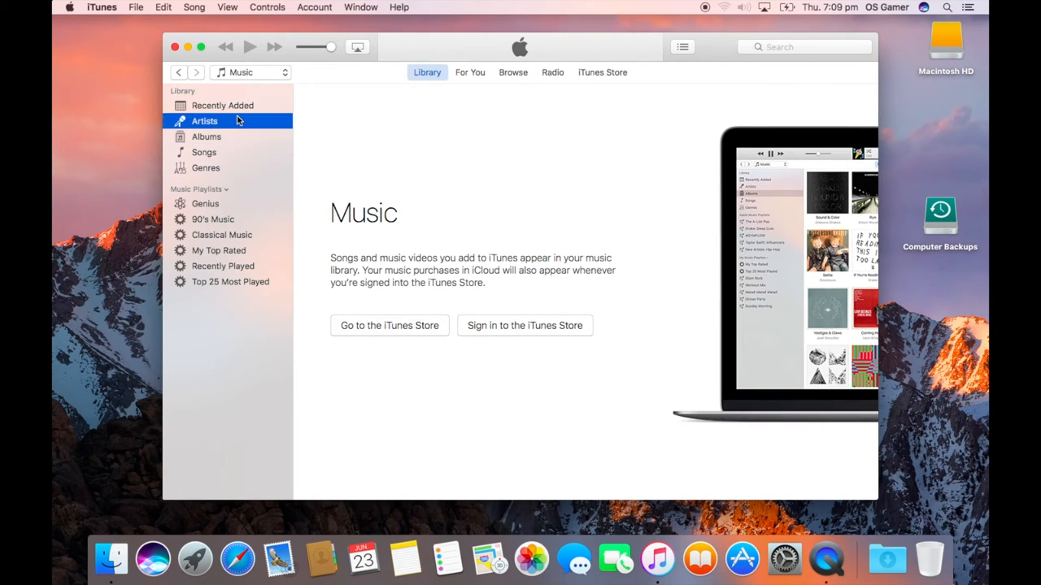
click(223, 104)
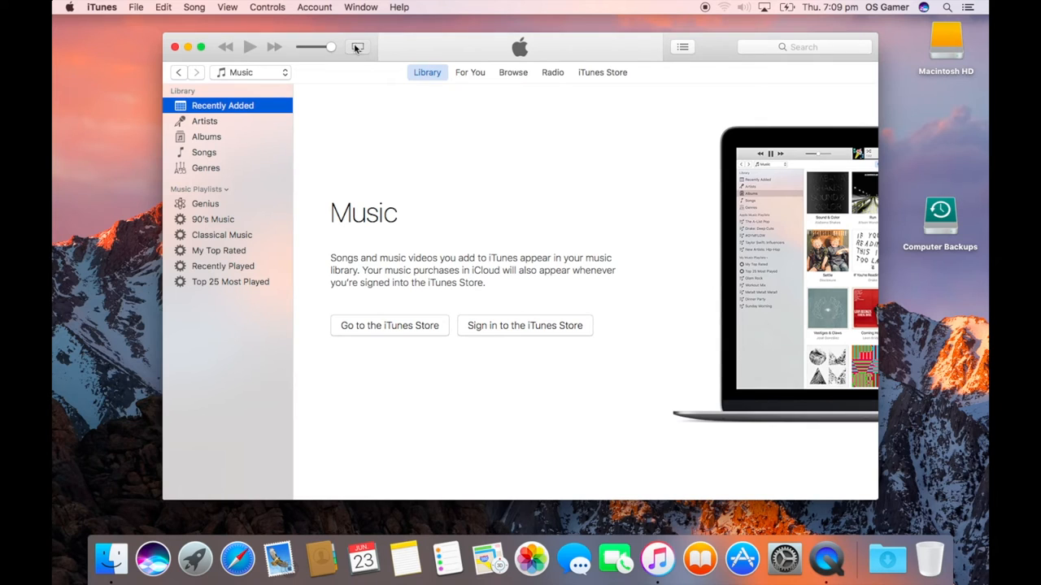
click(682, 46)
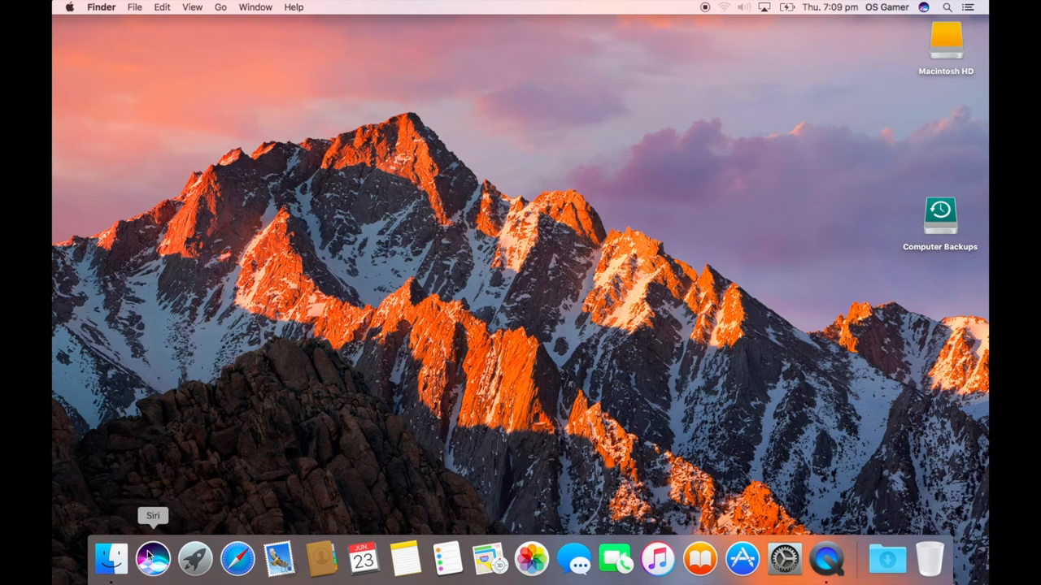
Summon Siri from the Dock and greet it with 'Hi' and 'How are you'
click(153, 559)
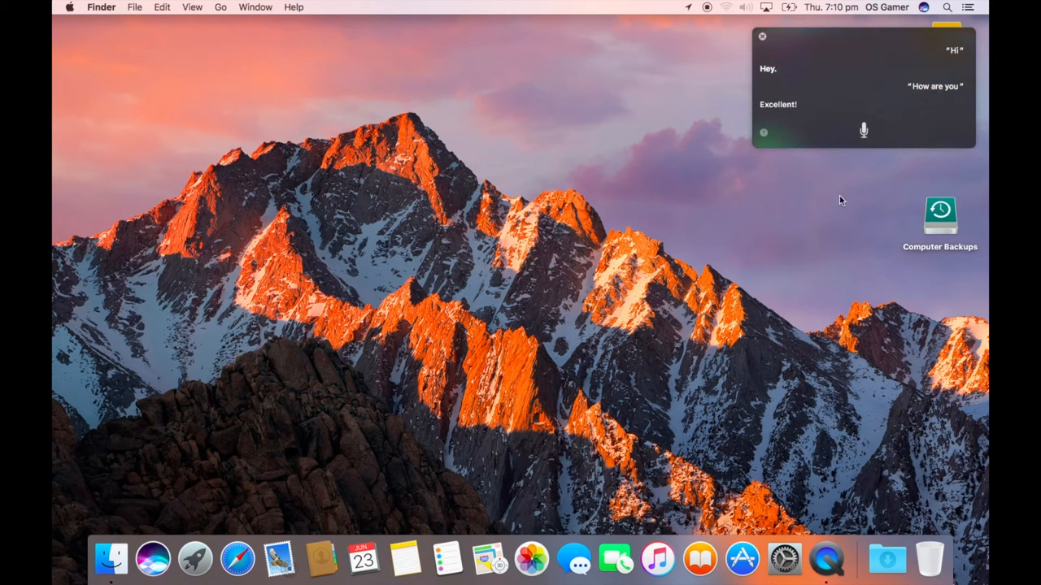
click(784, 559)
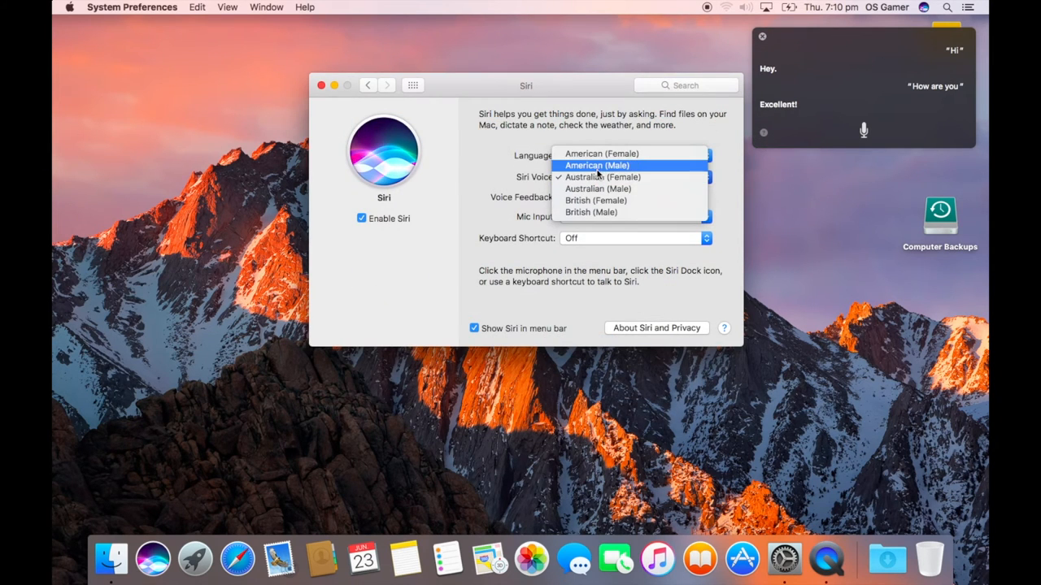
Try the American male Siri voice, then settle on British (Female)
click(601, 153)
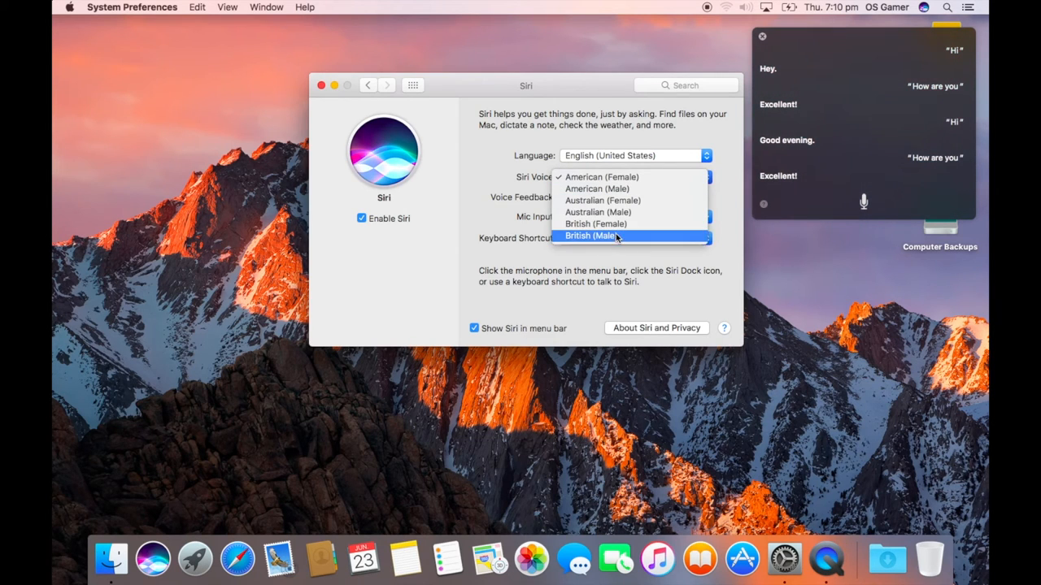
click(596, 224)
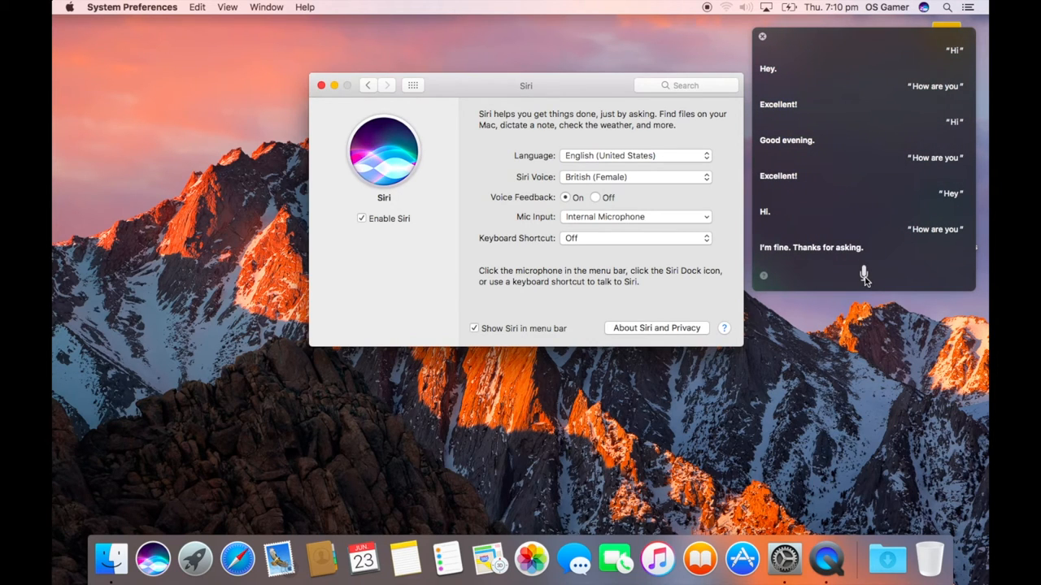
mouse_move(817, 133)
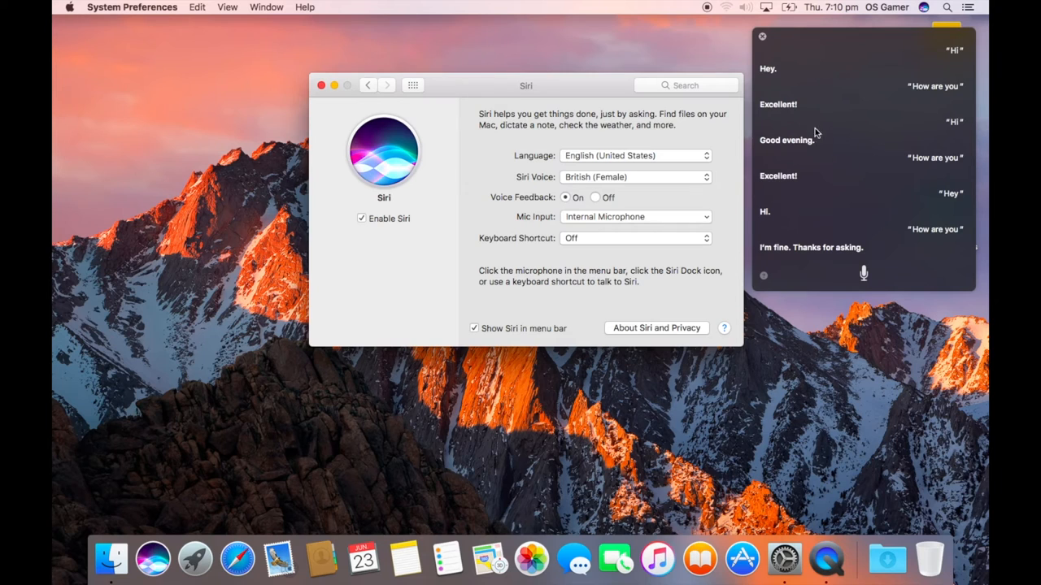
mouse_move(864, 276)
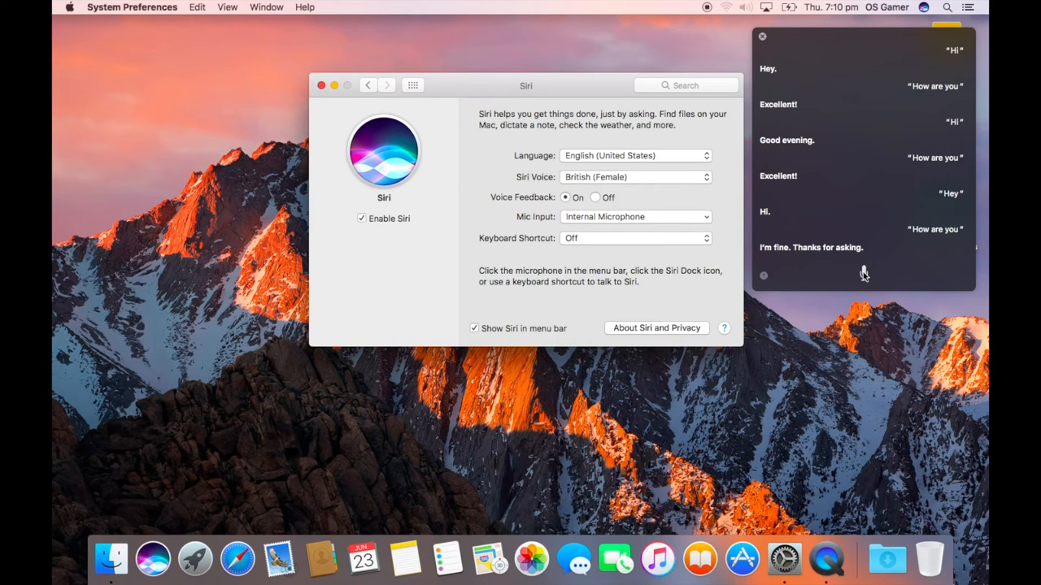
mouse_move(865, 277)
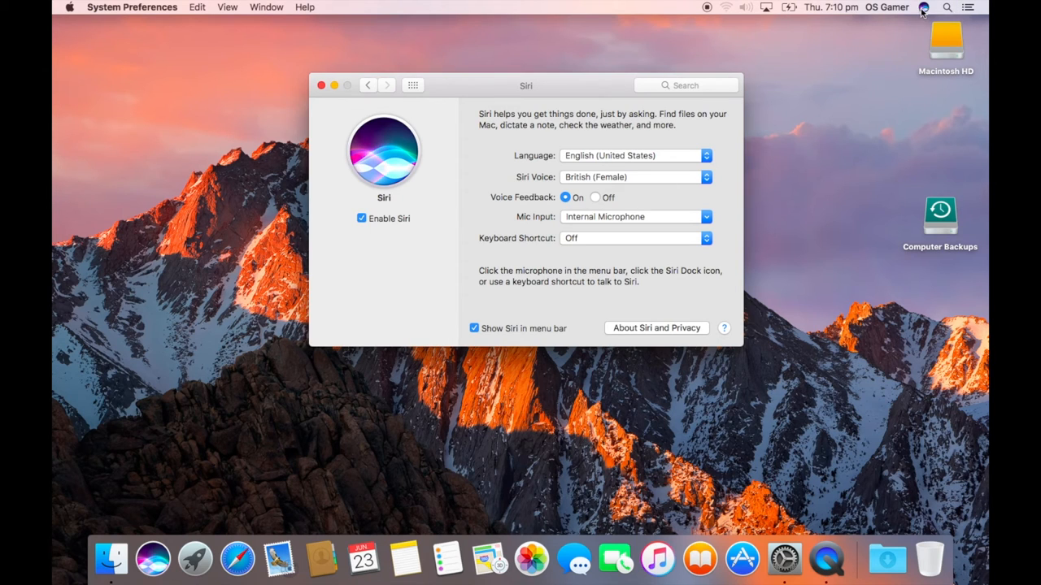
mouse_move(755, 112)
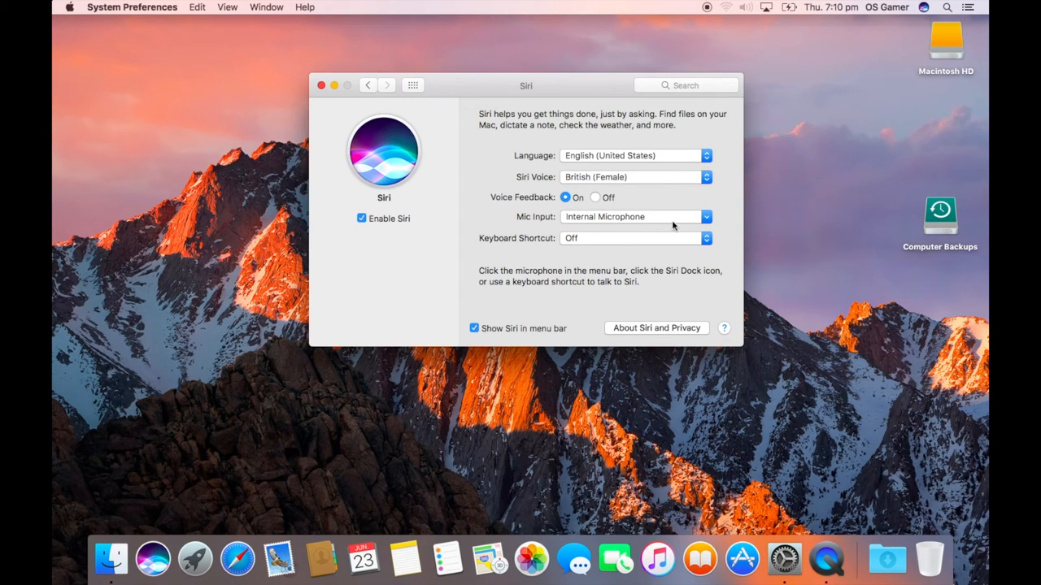
Choose Customize… for Siri's keyboard shortcut to define a custom key combination
click(705, 237)
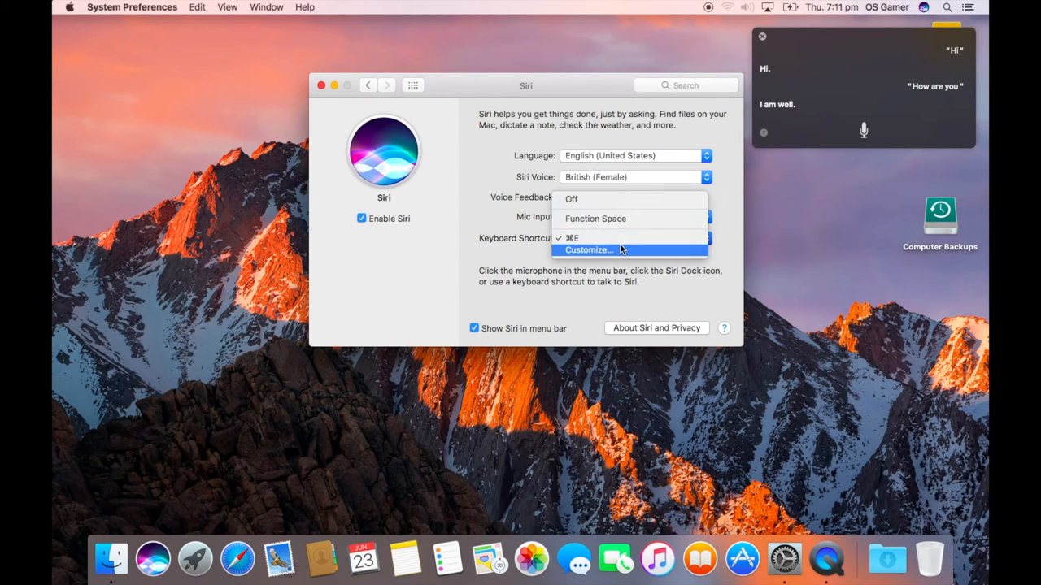
click(589, 251)
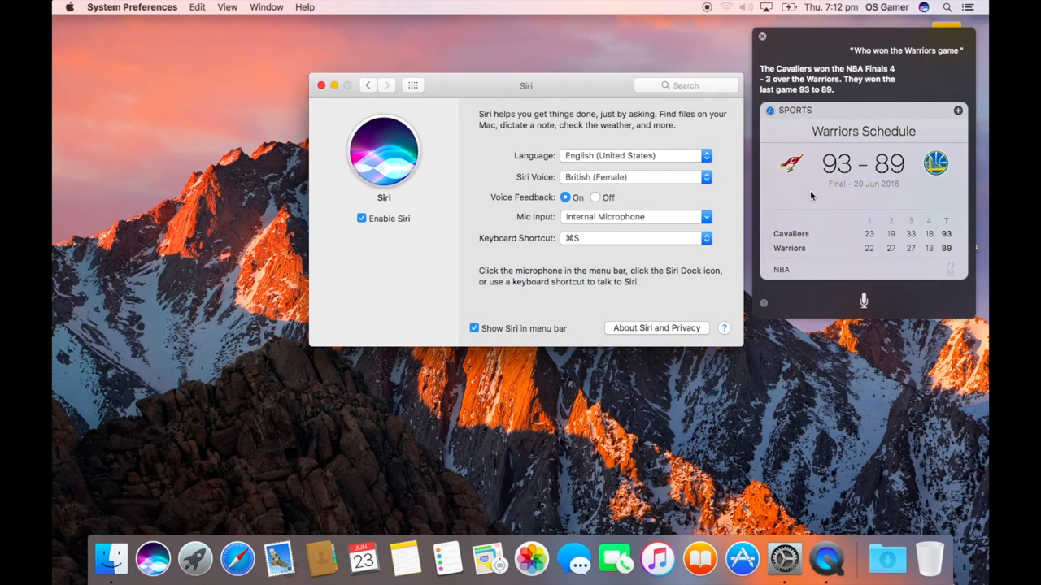
mouse_move(817, 202)
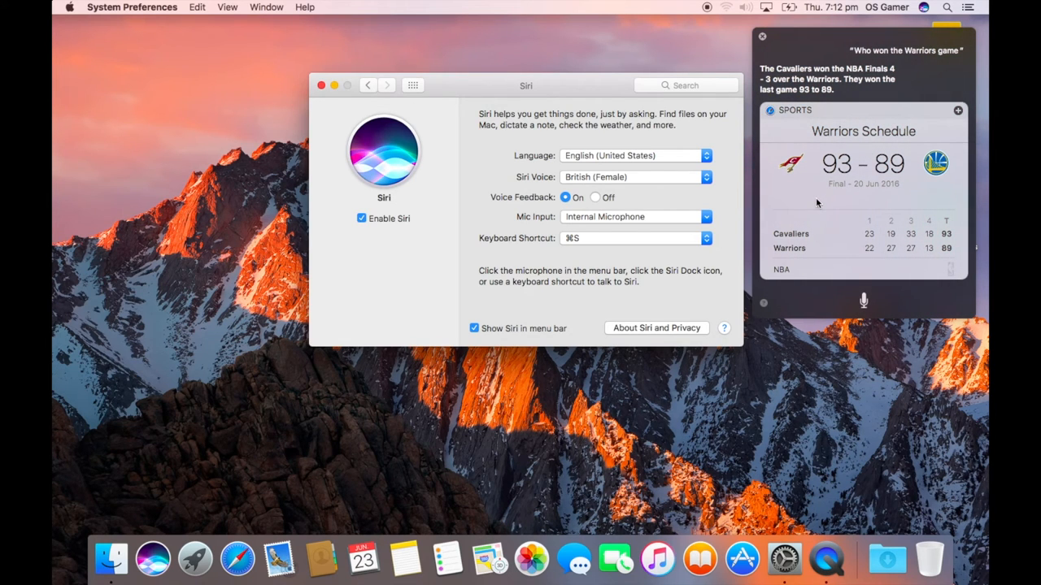
mouse_move(810, 205)
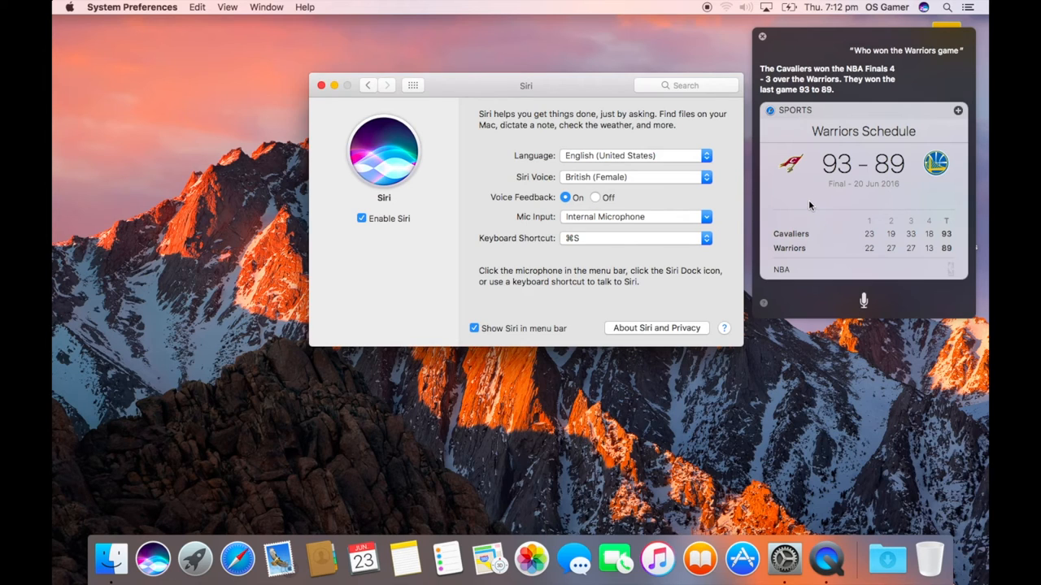
mouse_move(827, 99)
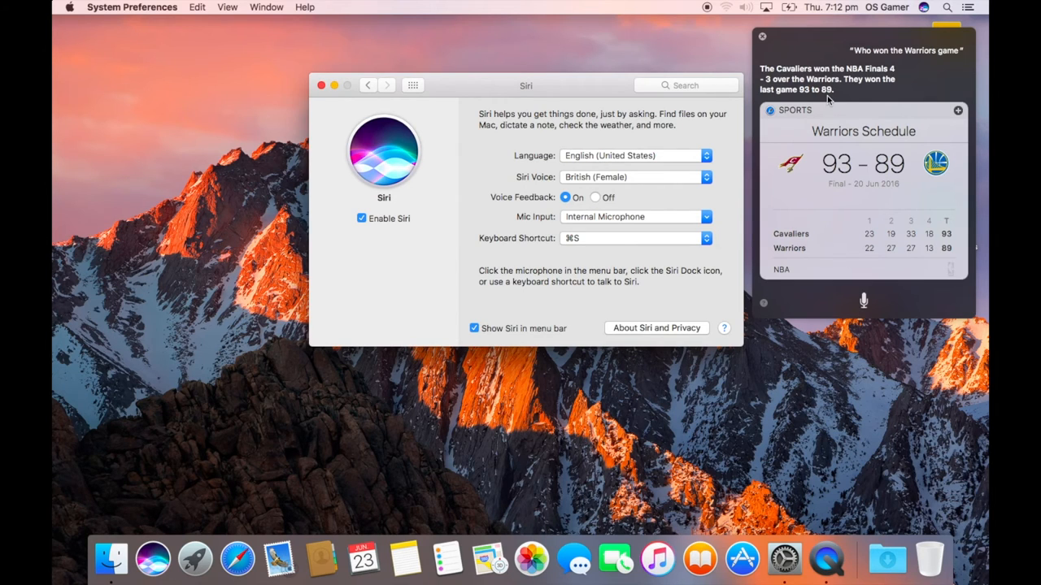
mouse_move(813, 101)
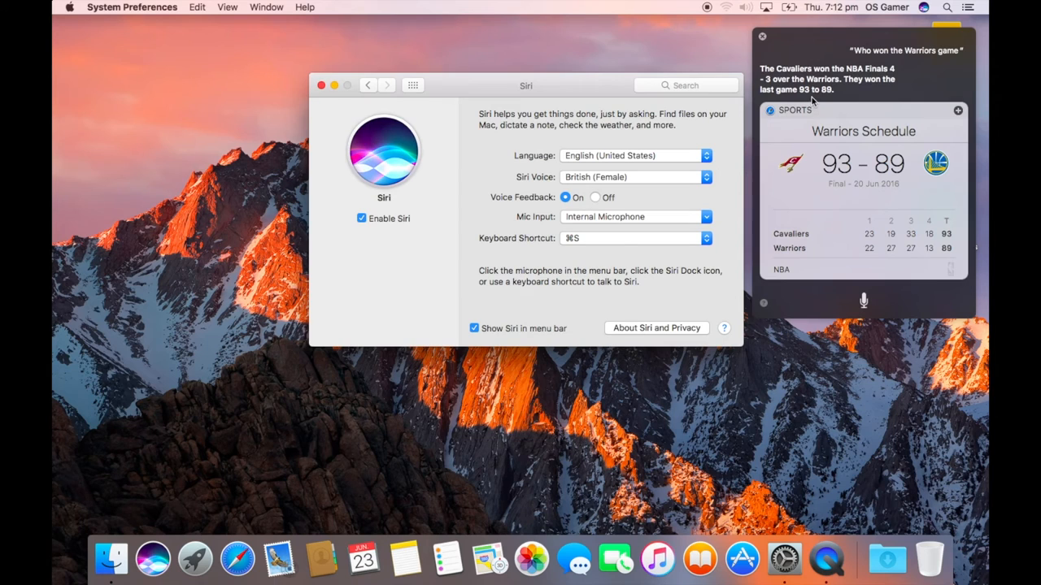
mouse_move(837, 91)
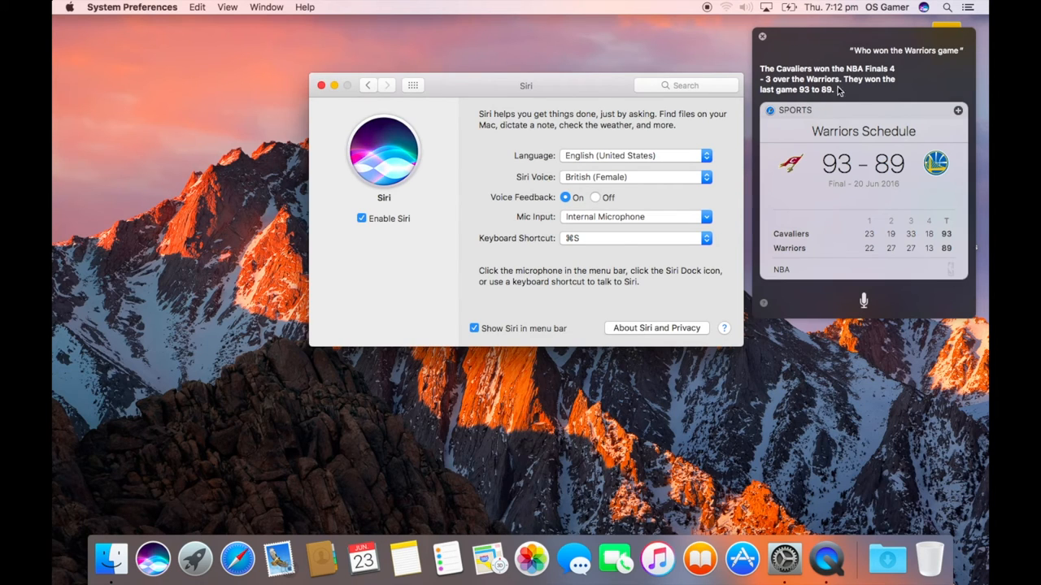
mouse_move(858, 275)
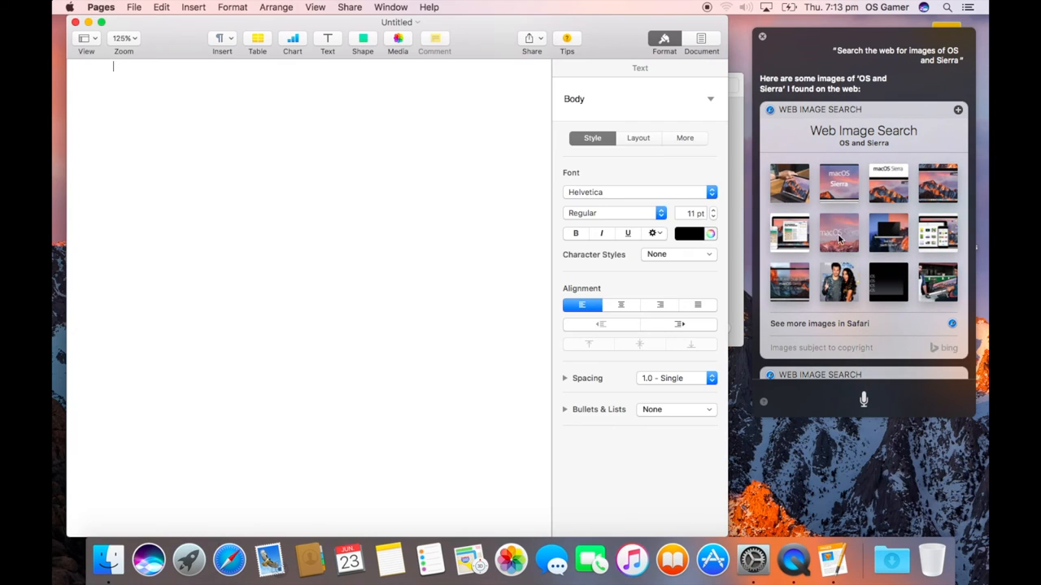
Drag a macOS Sierra image from Siri's web results into the Pages document
drag(839, 182, 286, 225)
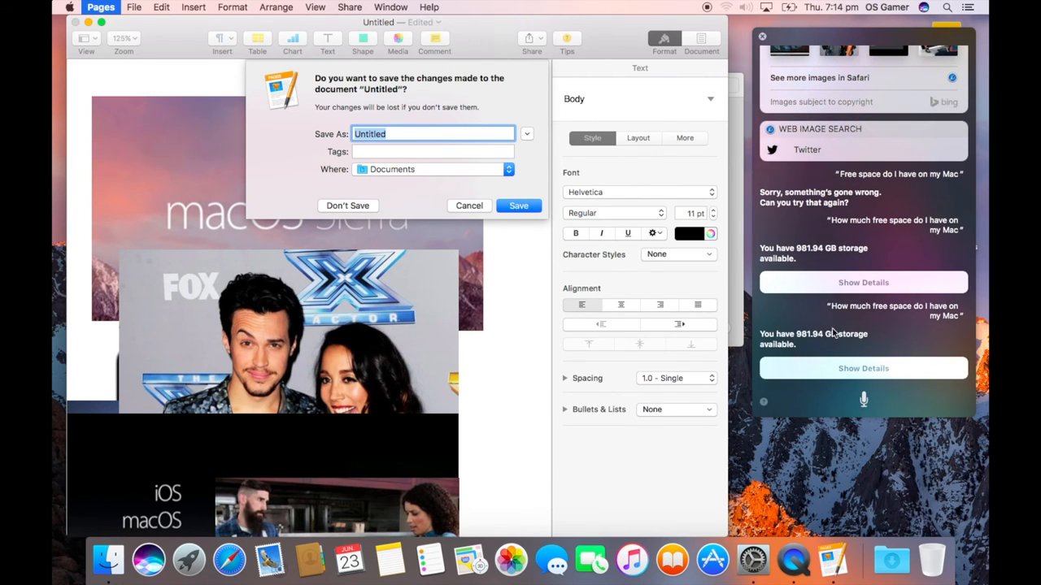
mouse_move(920, 367)
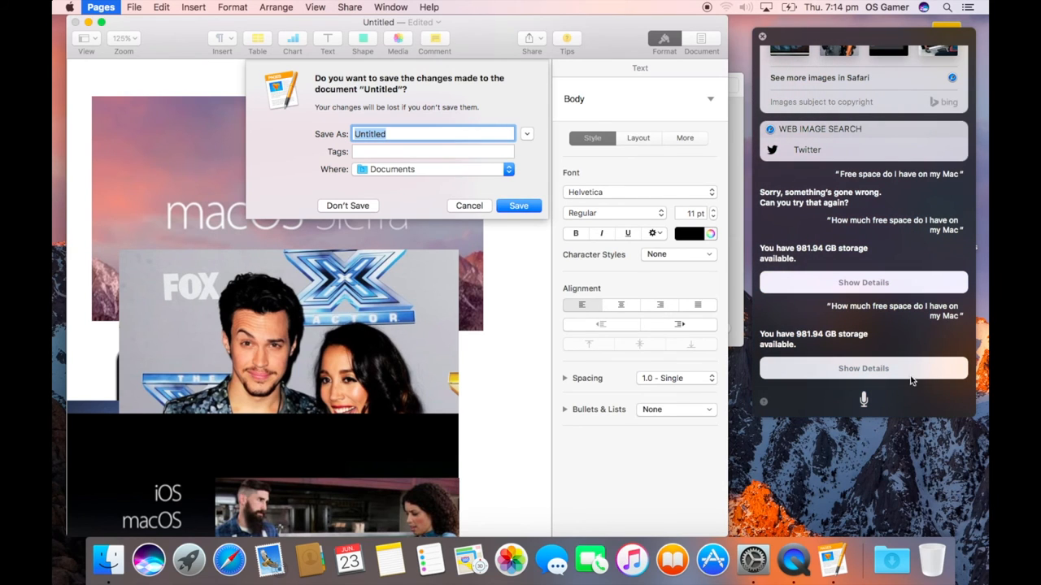
mouse_move(863, 403)
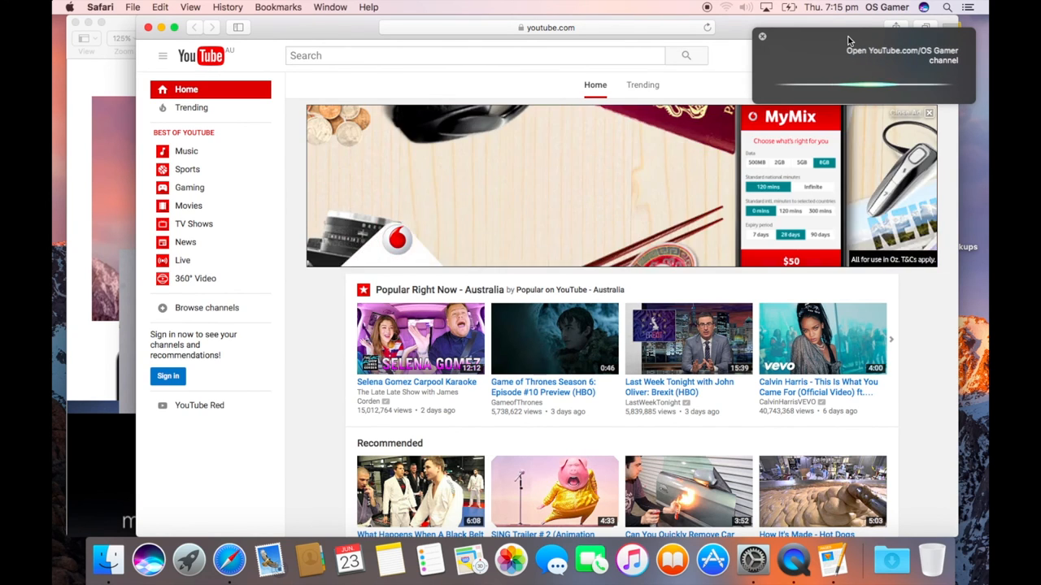
Open the OS Gamer YouTube channel from Siri's answer, pause its trailer, and summon Siri again
click(902, 56)
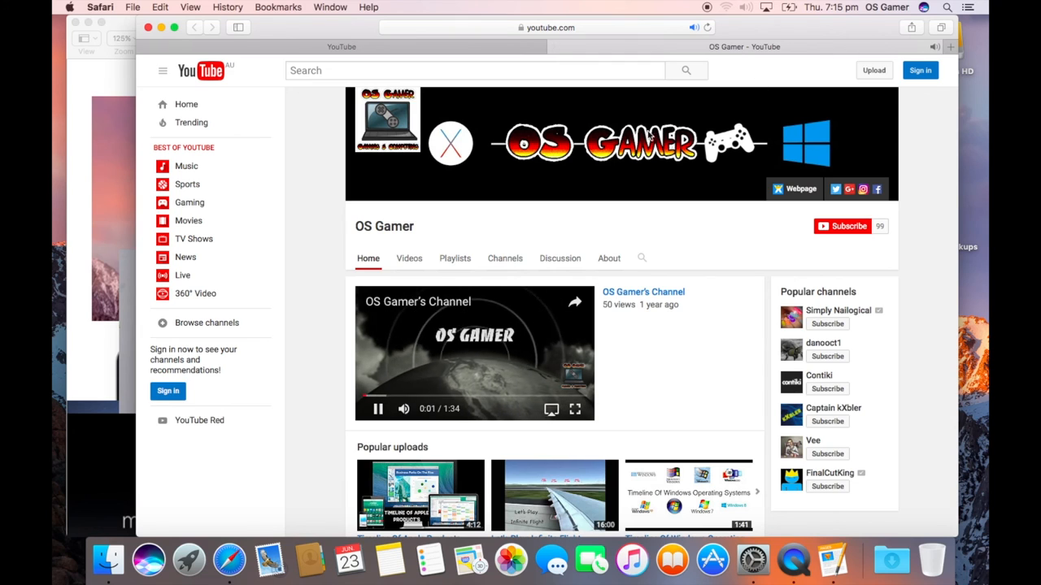
click(378, 409)
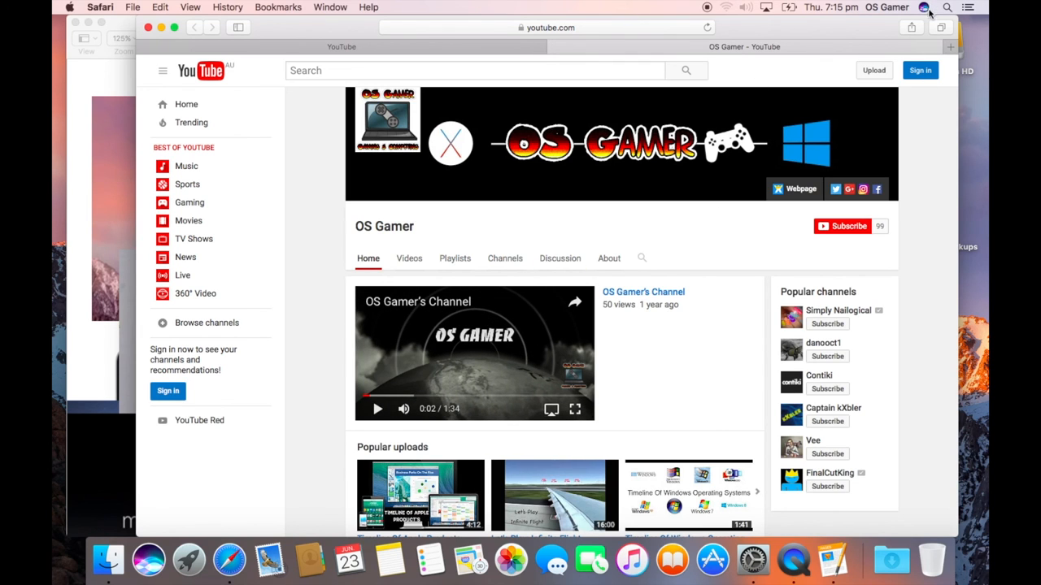
click(947, 7)
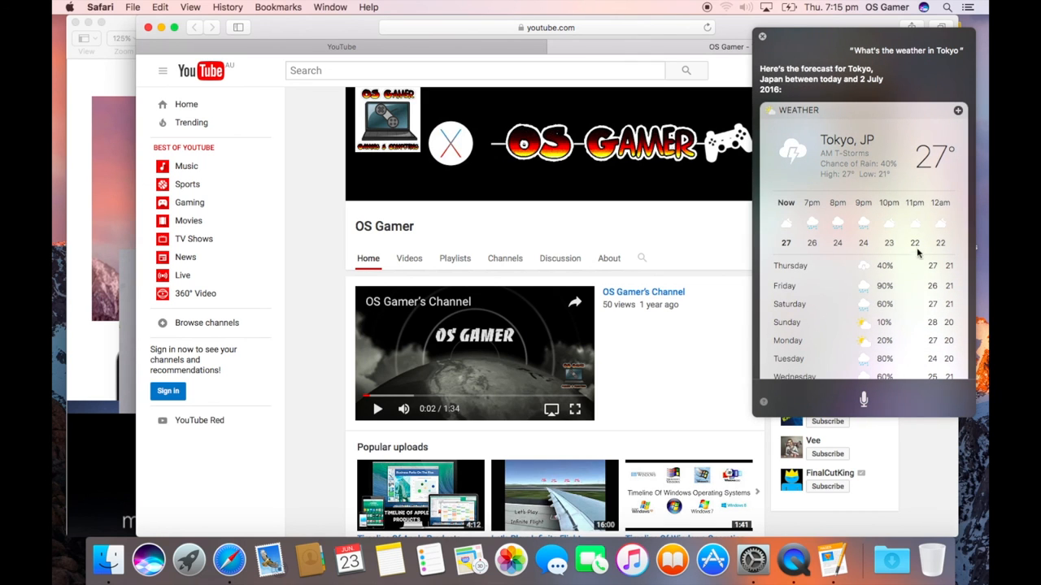
mouse_move(898, 345)
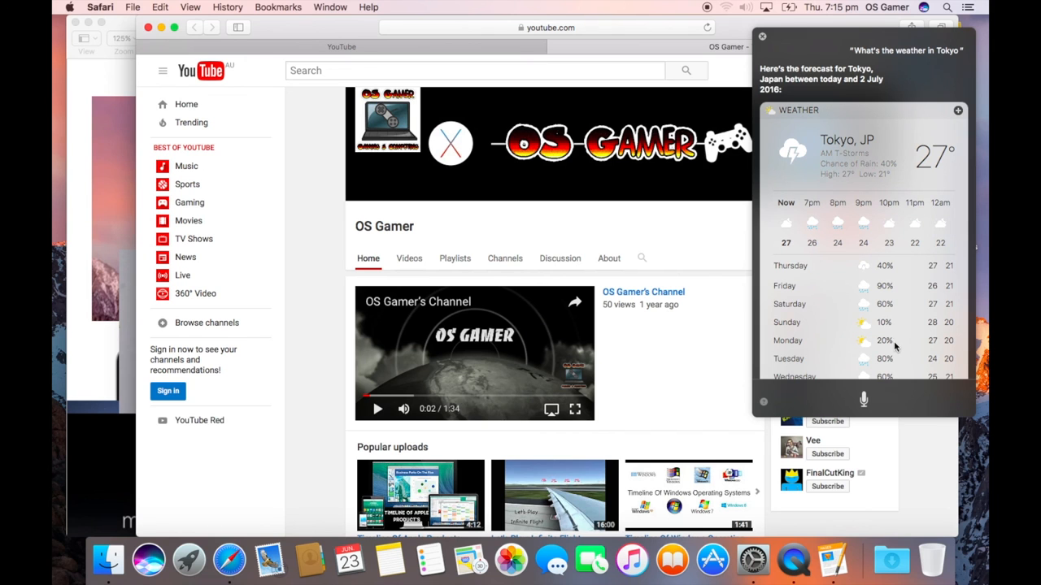
mouse_move(862, 407)
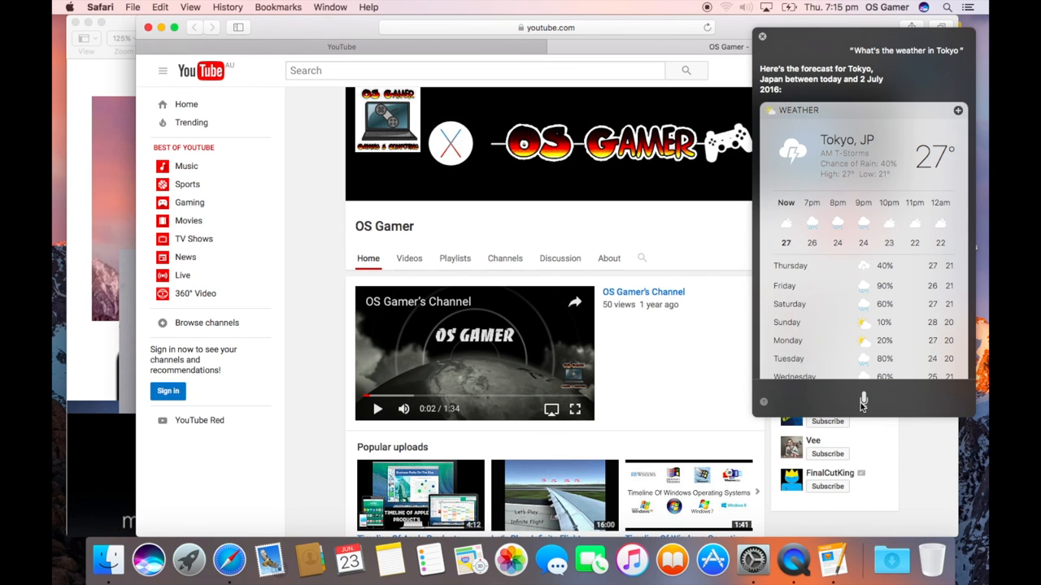